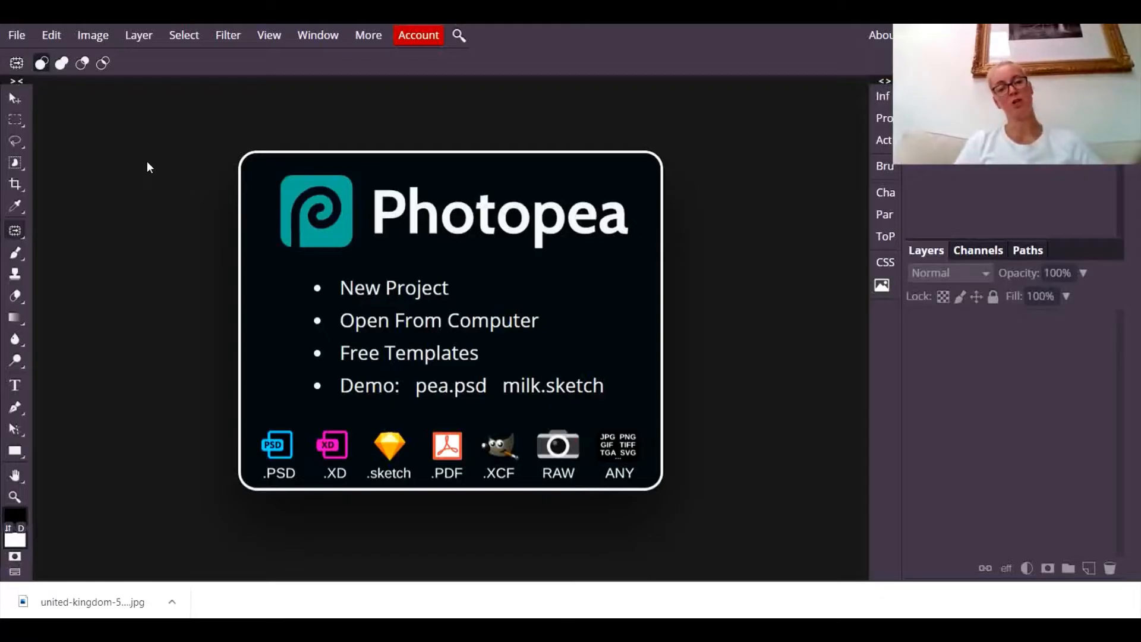
{"action": "mouse_move", "coordinate": [16, 231]}
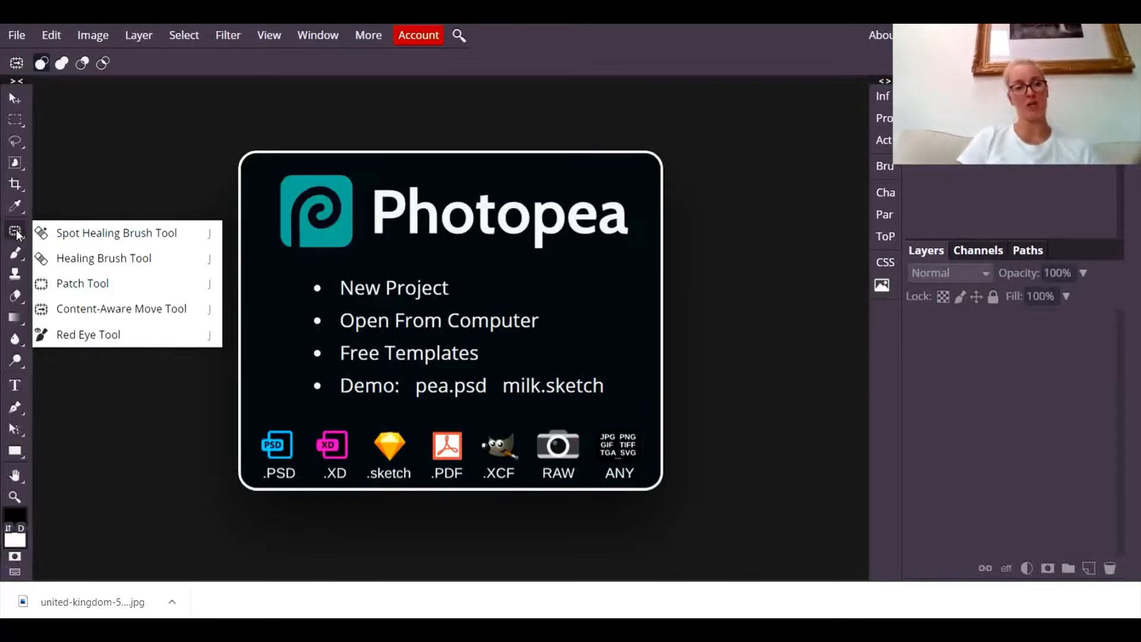
Dismiss the healing tools list and browse the Downloads folder via Open From Computer.
{"action": "left_click", "coordinate": [465, 139]}
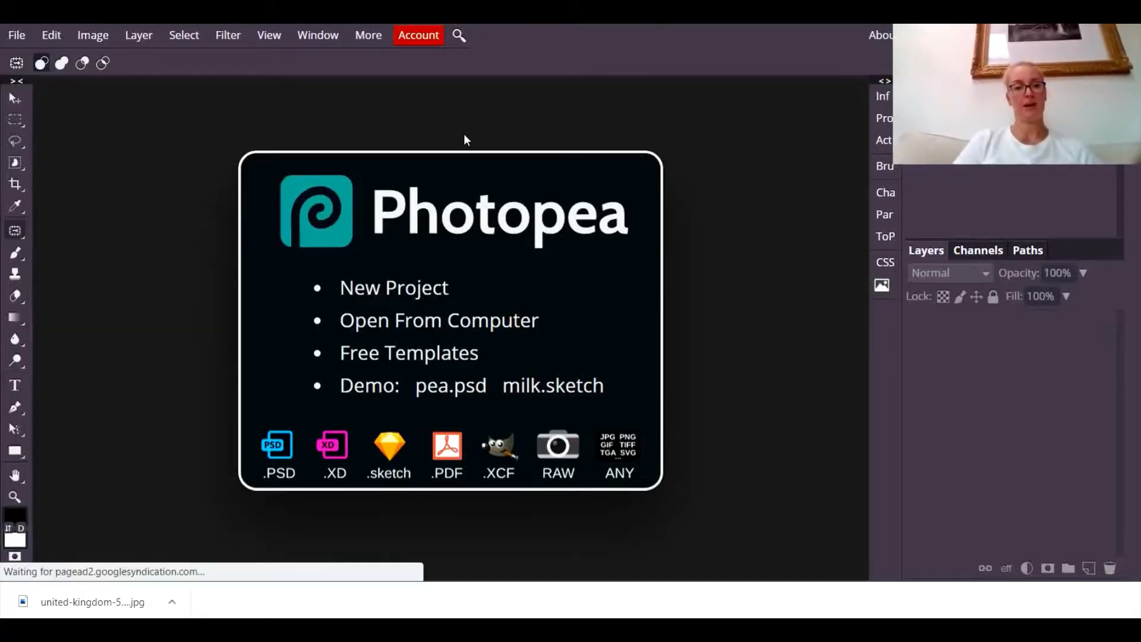
{"action": "mouse_move", "coordinate": [513, 326]}
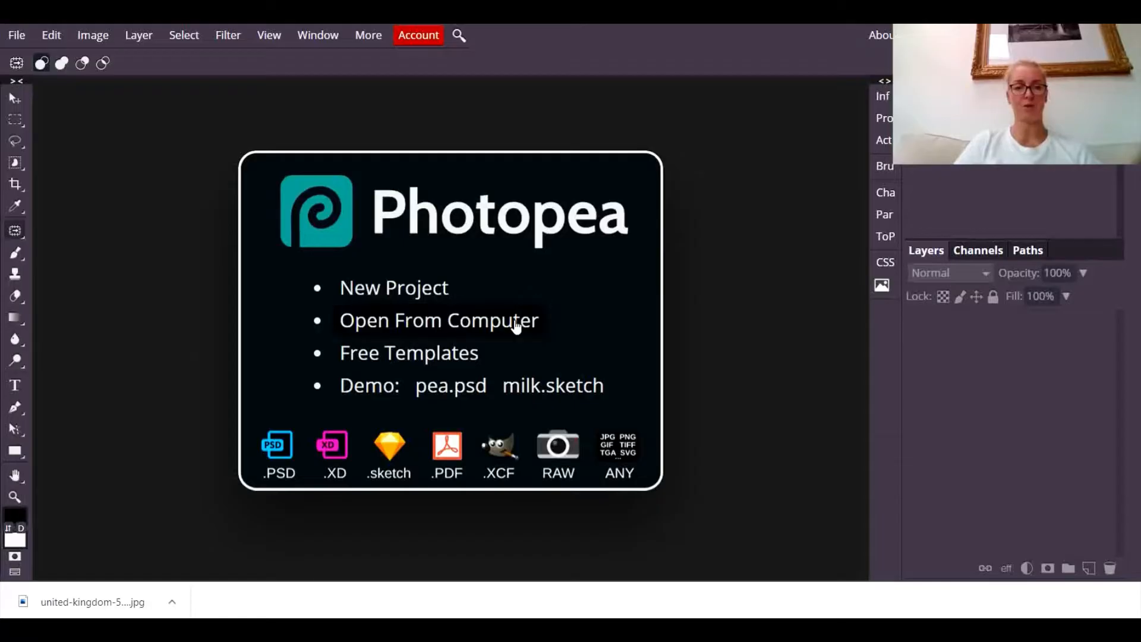
{"action": "left_click", "coordinate": [438, 320]}
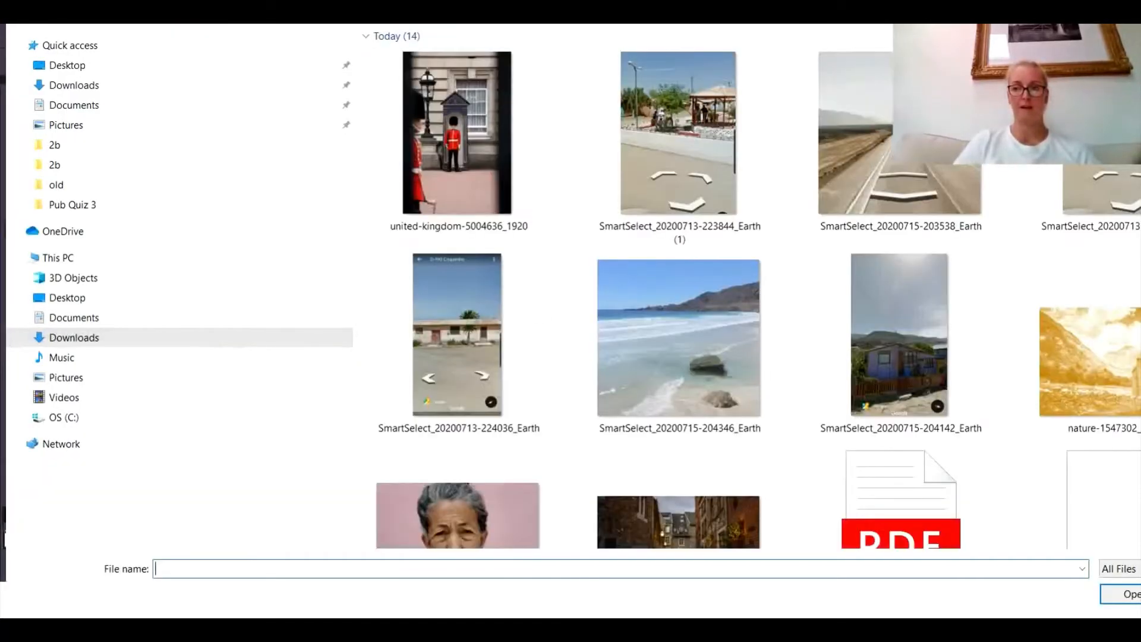
{"action": "scroll", "scroll_direction": "down", "scroll_amount": 3}
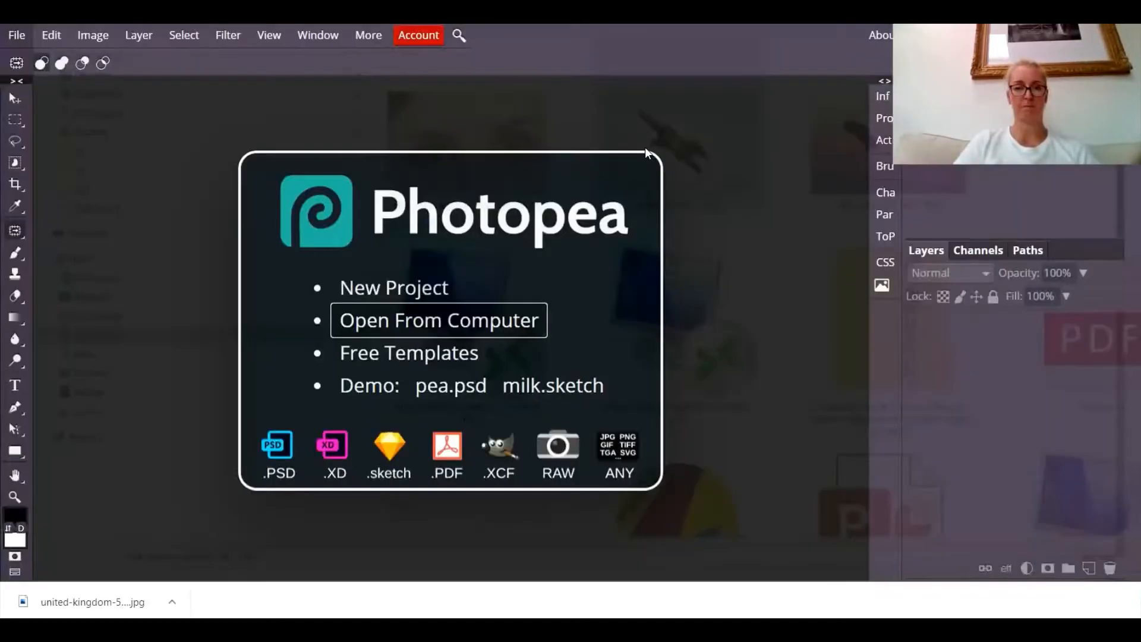
Open eagle-217591_1920 from the file dialog as a new document.
{"action": "left_click", "coordinate": [438, 319]}
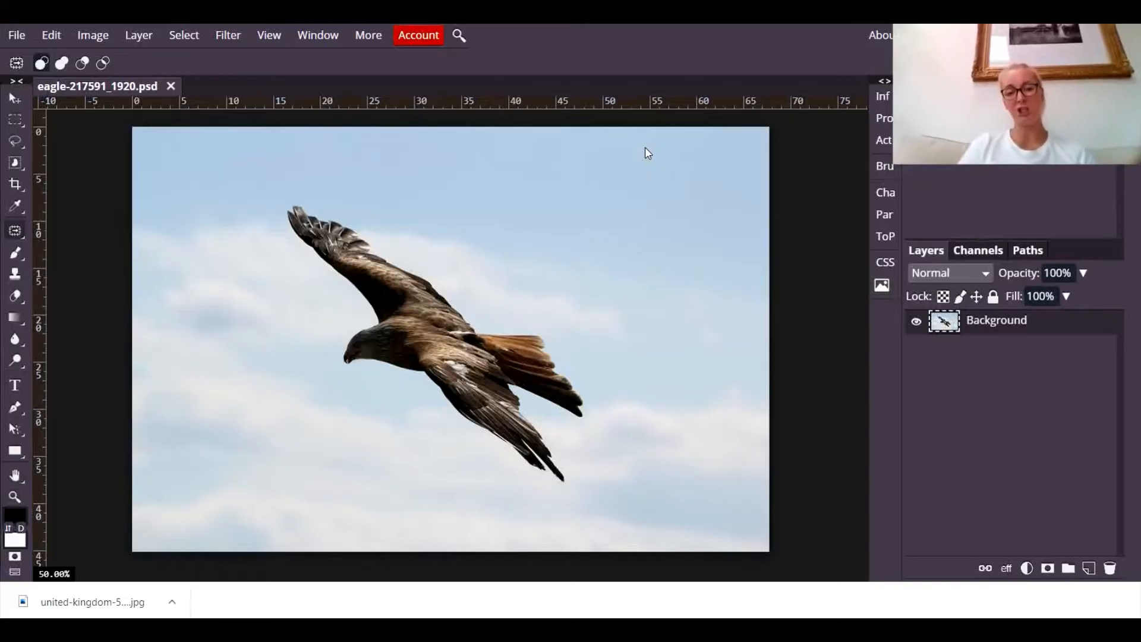
{"action": "mouse_move", "coordinate": [486, 333]}
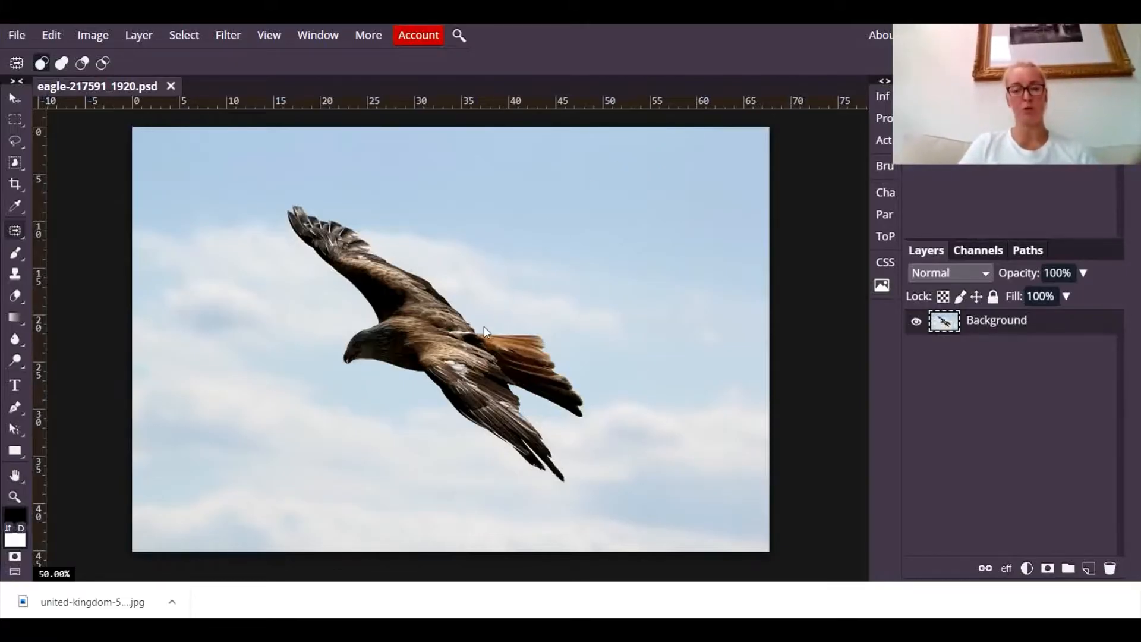
{"action": "mouse_move", "coordinate": [175, 263]}
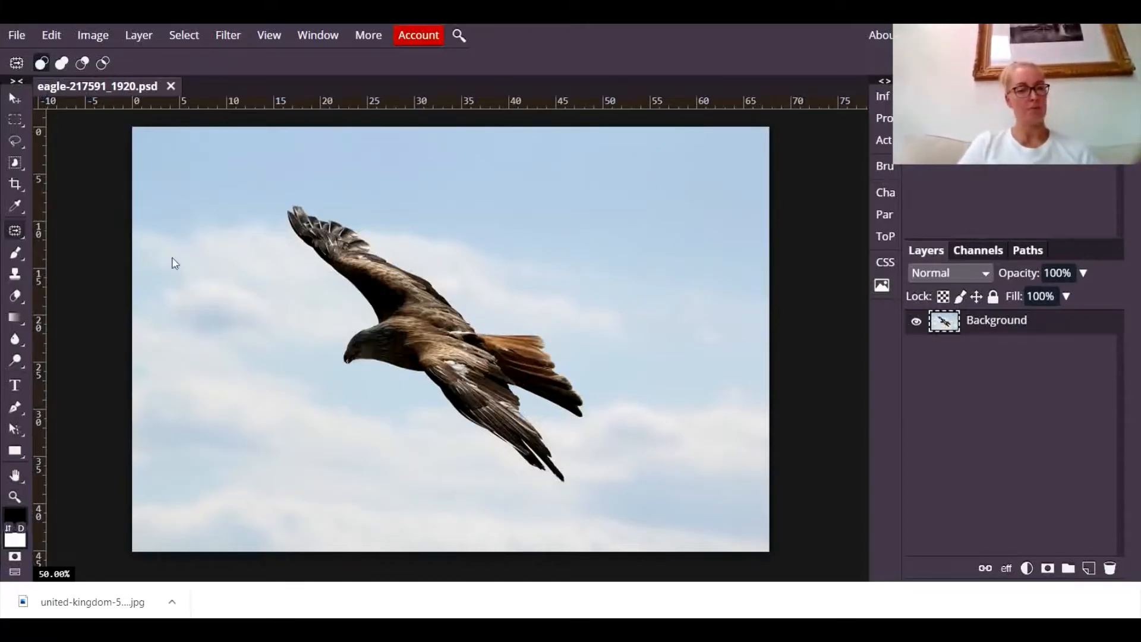
{"action": "mouse_move", "coordinate": [247, 275]}
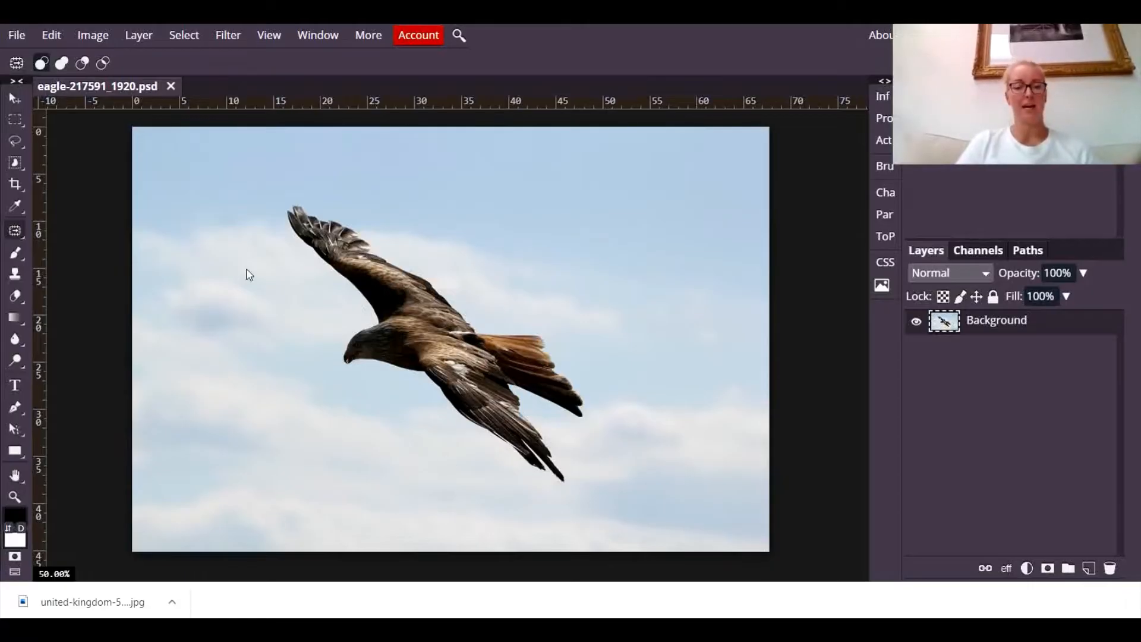
{"action": "mouse_move", "coordinate": [589, 522]}
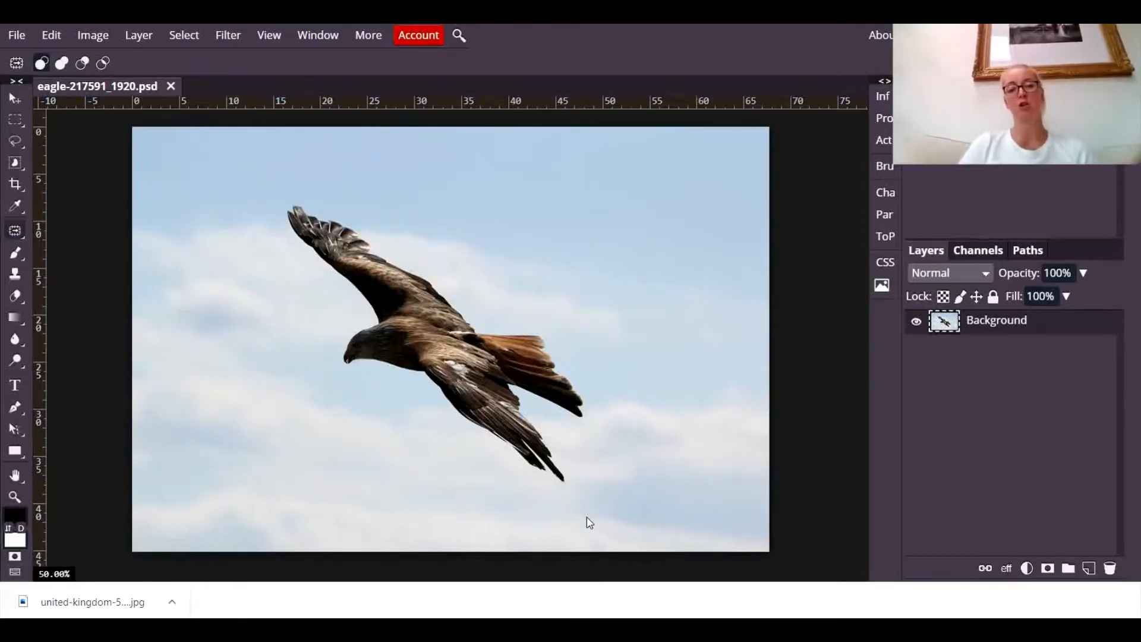
{"action": "mouse_move", "coordinate": [42, 245]}
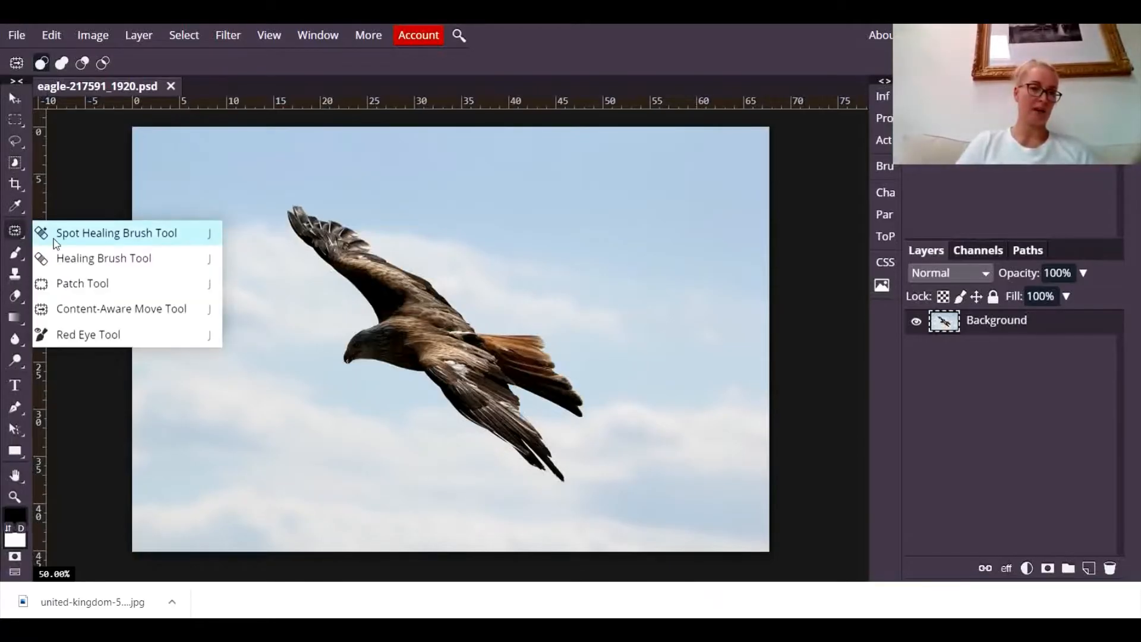
{"action": "mouse_move", "coordinate": [110, 209]}
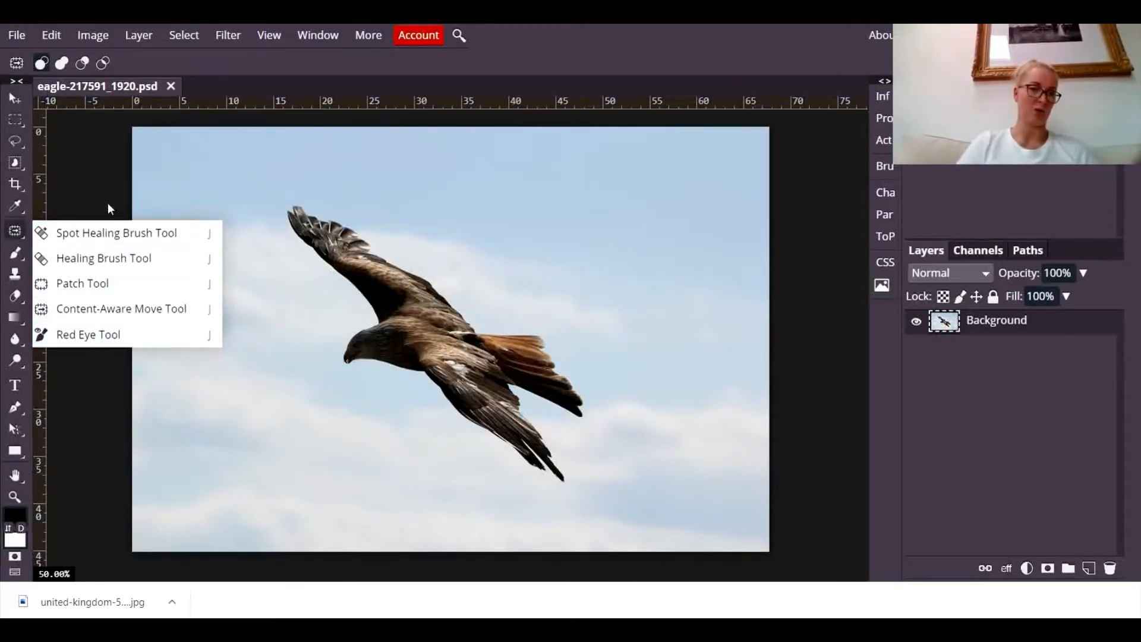
Pick Content-Aware Move from the healing tools flyout.
{"action": "left_click", "coordinate": [98, 312]}
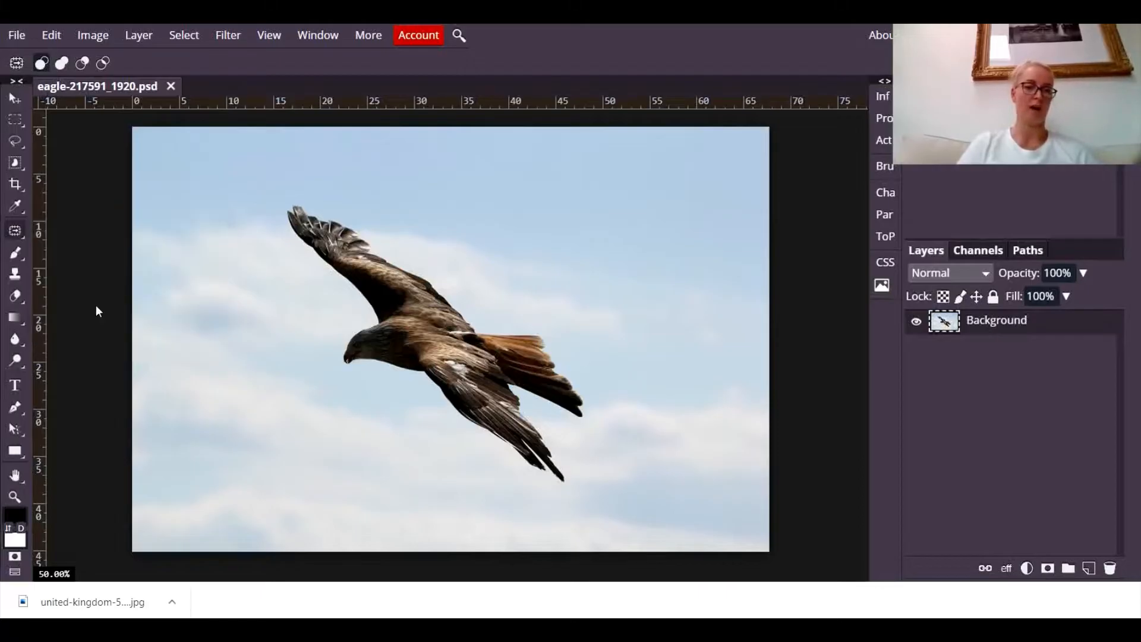
{"action": "mouse_move", "coordinate": [479, 329]}
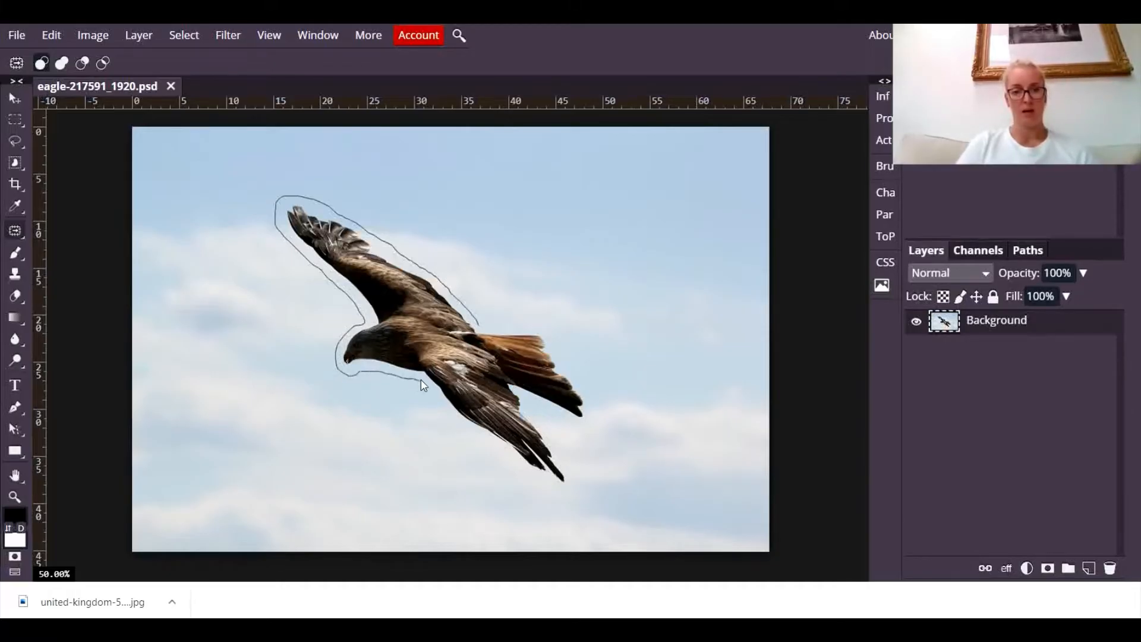
Trace a loose freehand outline around the eagle with sky margin.
{"action": "left_click", "coordinate": [476, 442]}
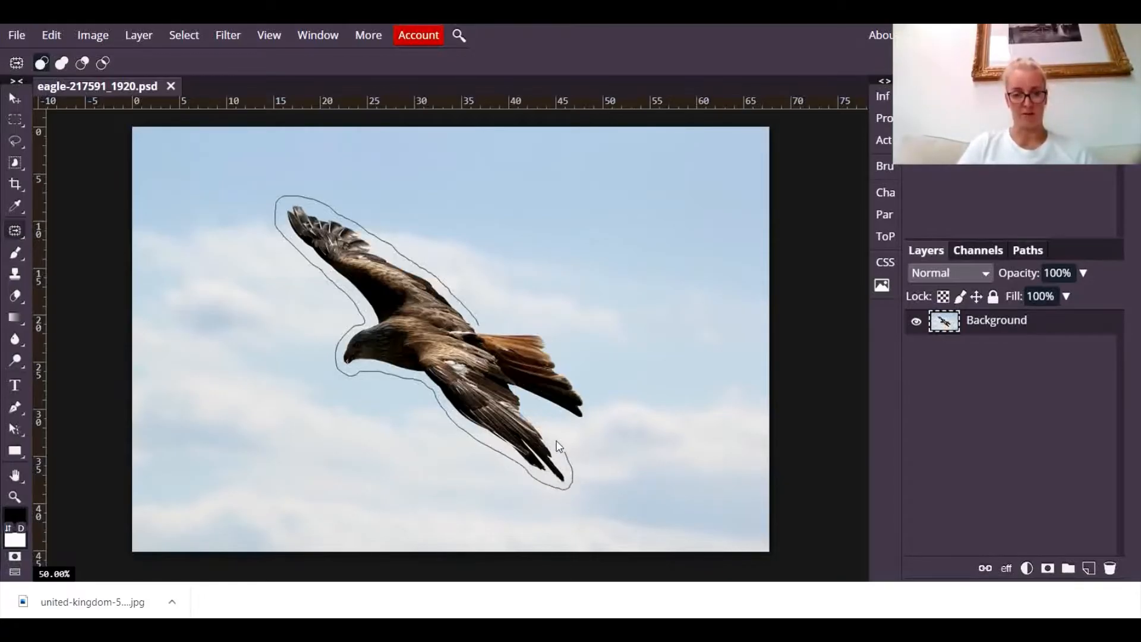
{"action": "mouse_move", "coordinate": [544, 409]}
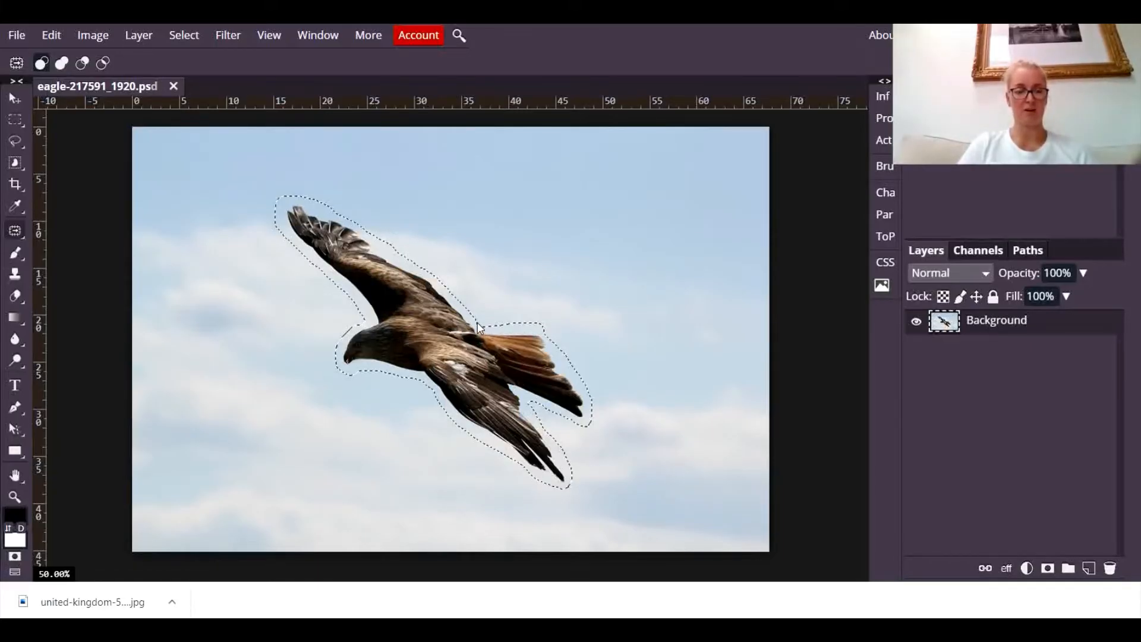
{"action": "mouse_move", "coordinate": [425, 342]}
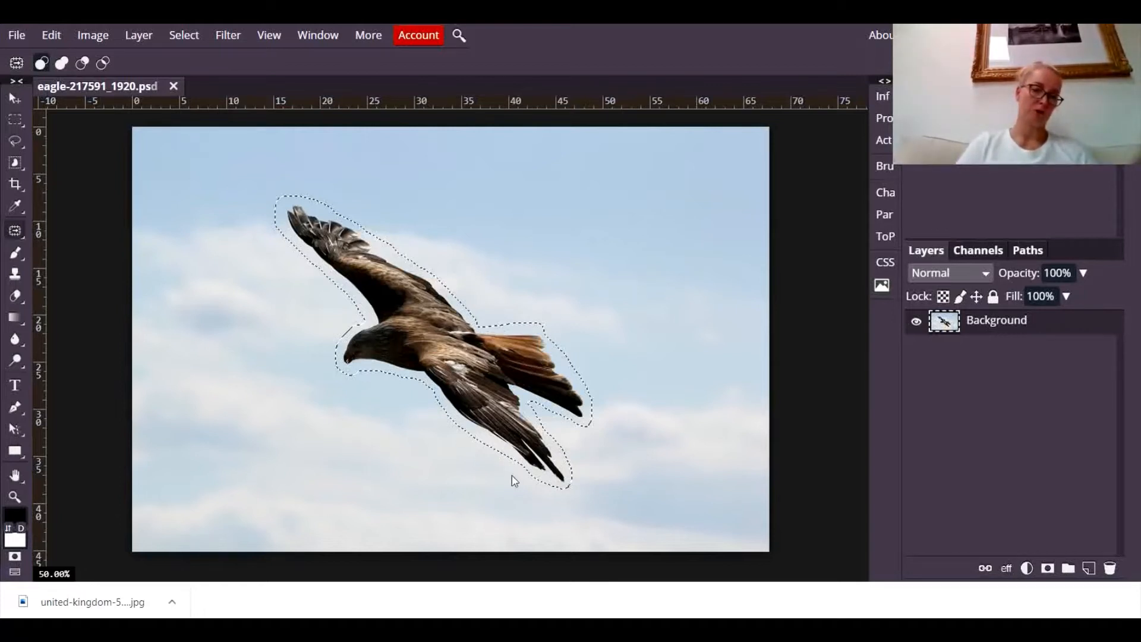
{"action": "mouse_move", "coordinate": [459, 342]}
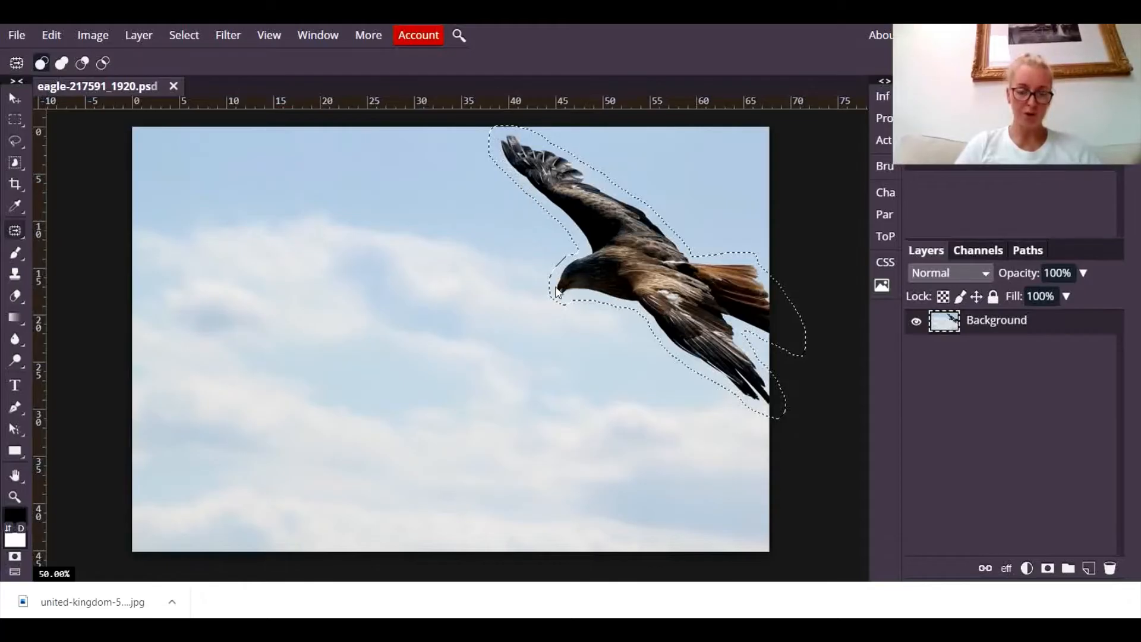
{"action": "mouse_move", "coordinate": [742, 408]}
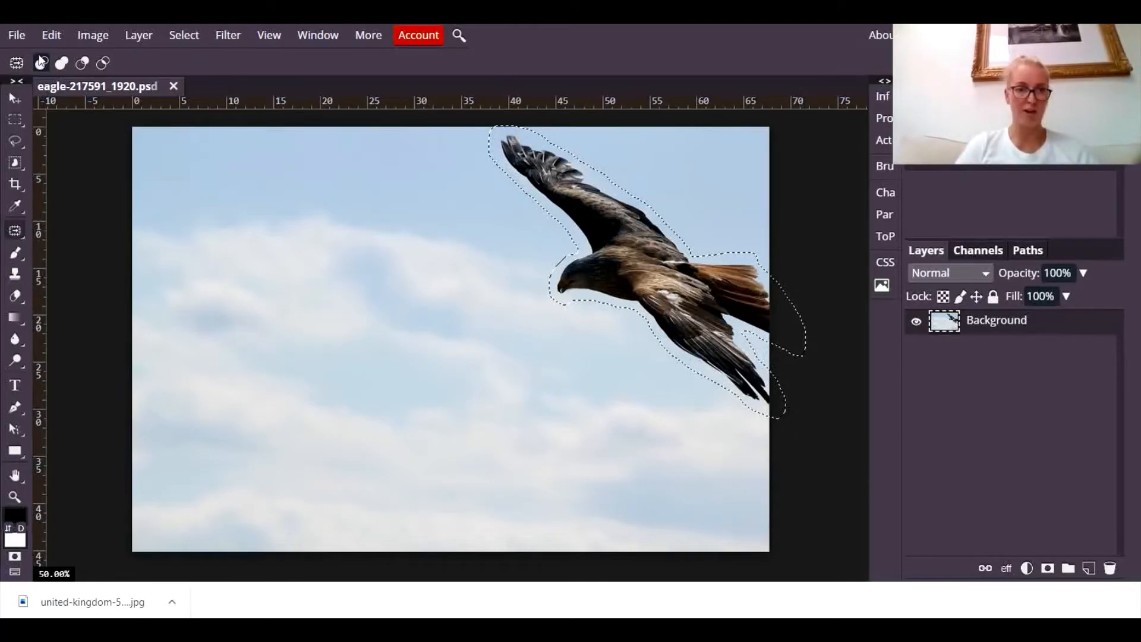
Open the united-kingdom guard JPG from Downloads as a second document.
{"action": "left_click", "coordinate": [16, 80]}
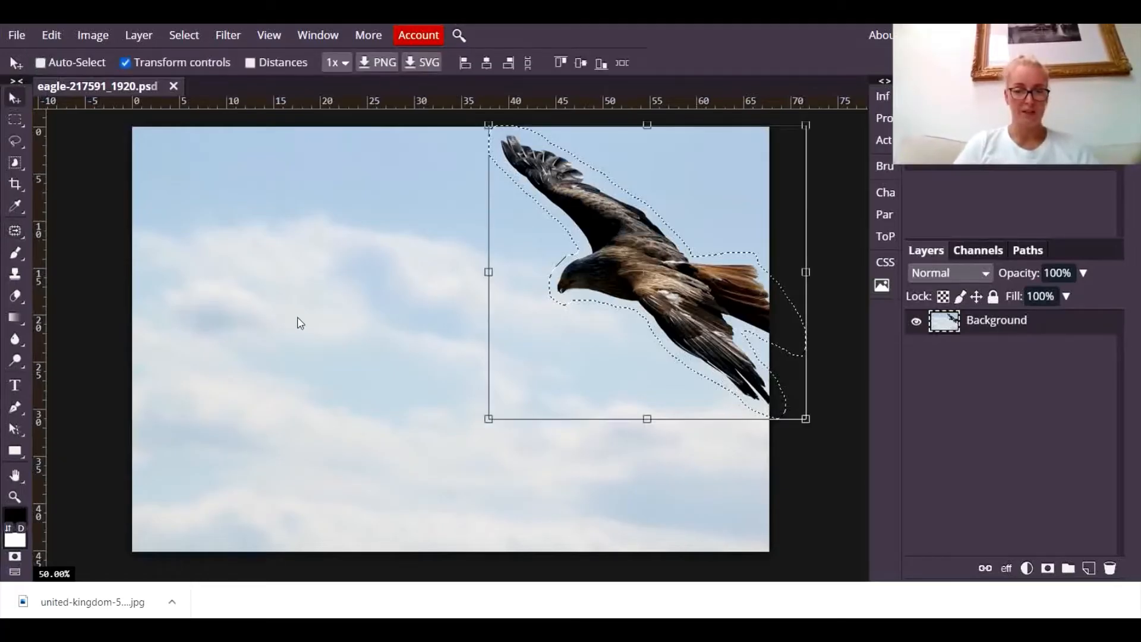
{"action": "mouse_move", "coordinate": [774, 415]}
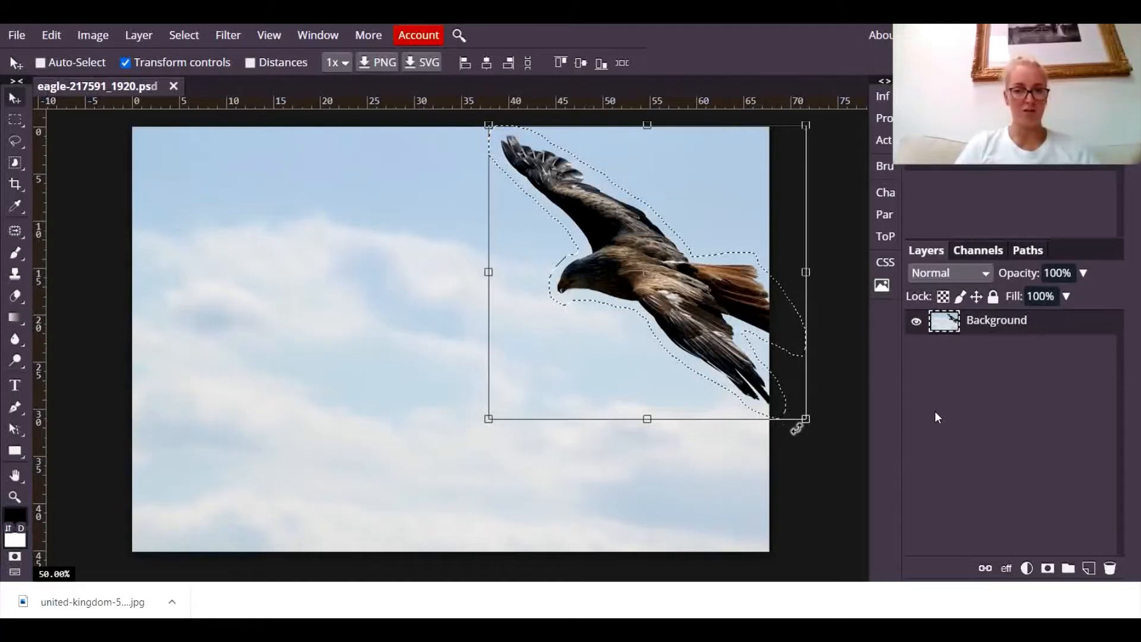
{"action": "mouse_move", "coordinate": [557, 295]}
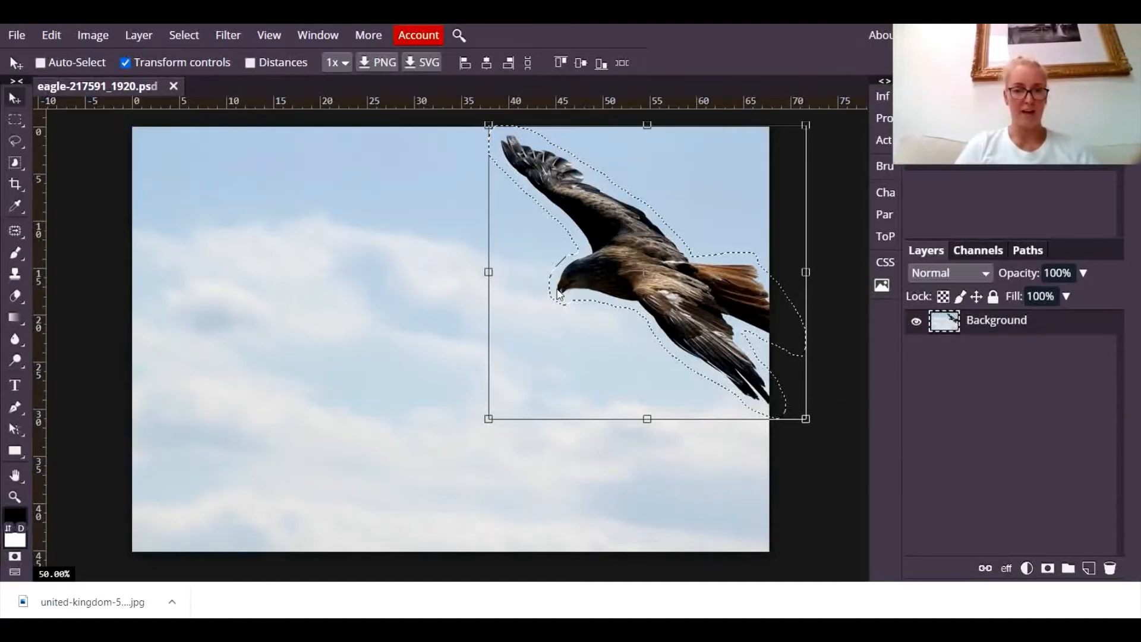
{"action": "mouse_move", "coordinate": [586, 398]}
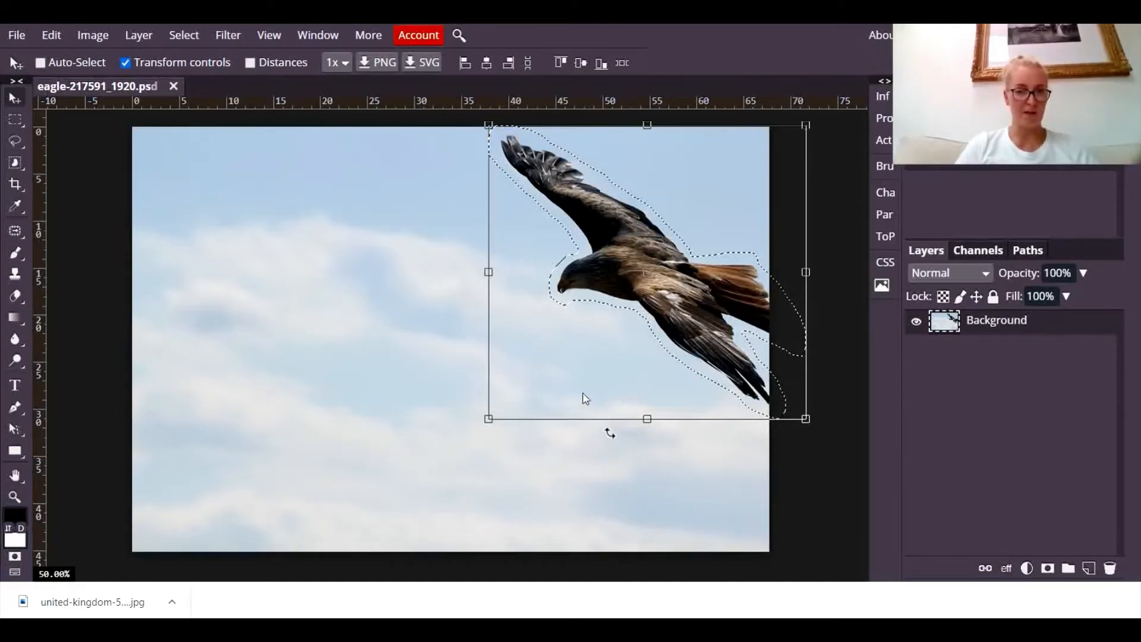
{"action": "mouse_move", "coordinate": [549, 475]}
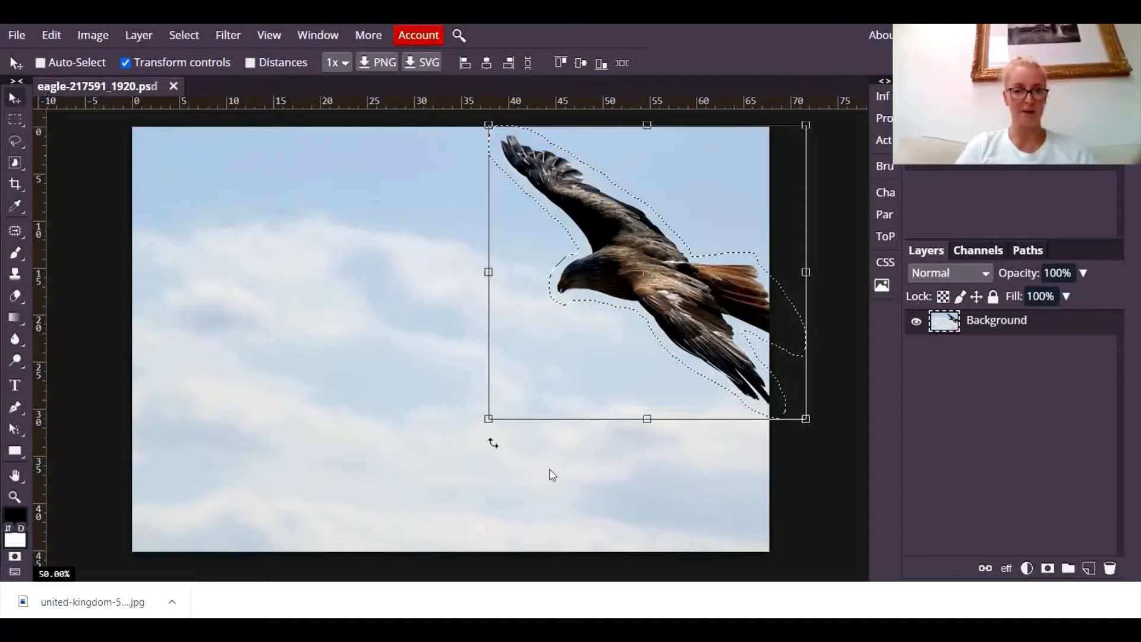
{"action": "mouse_move", "coordinate": [545, 471]}
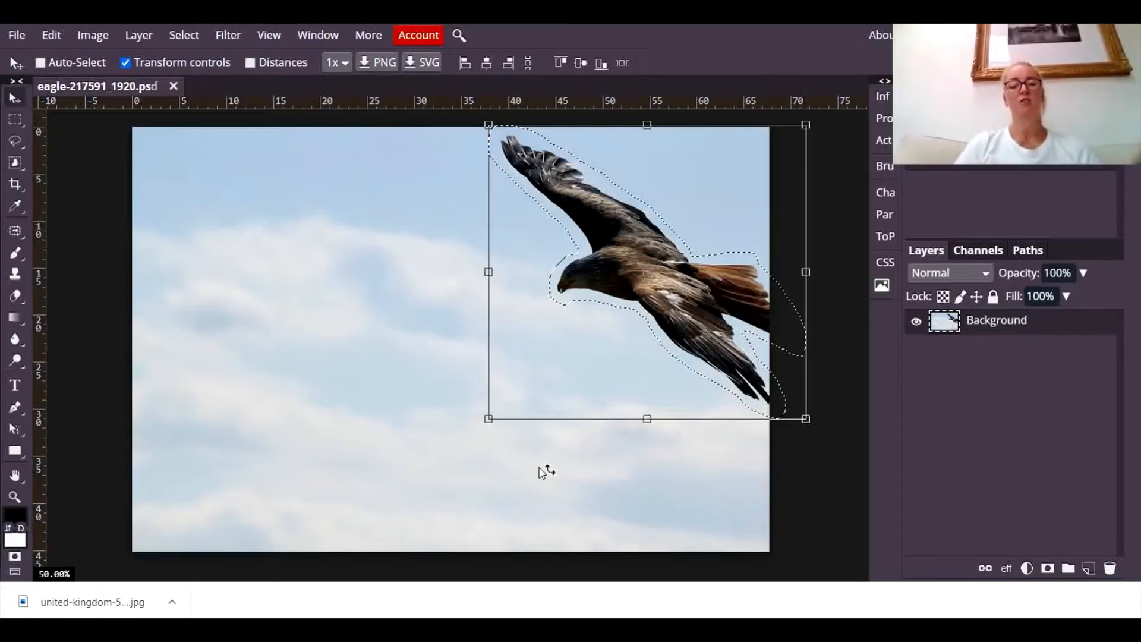
{"action": "mouse_move", "coordinate": [535, 467]}
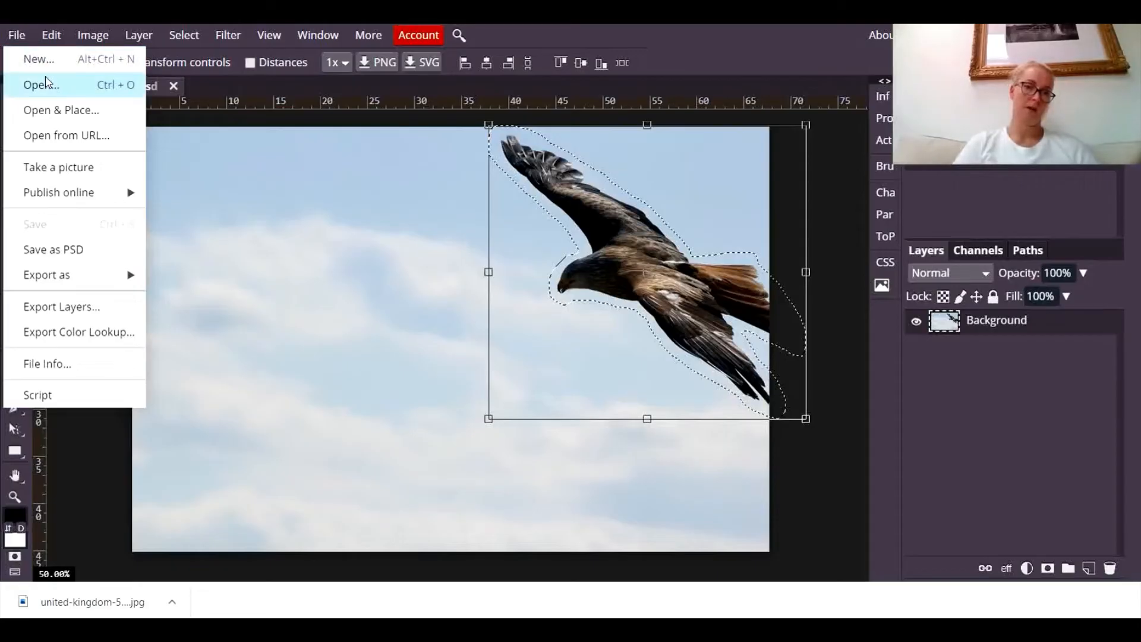
{"action": "left_click", "coordinate": [41, 85]}
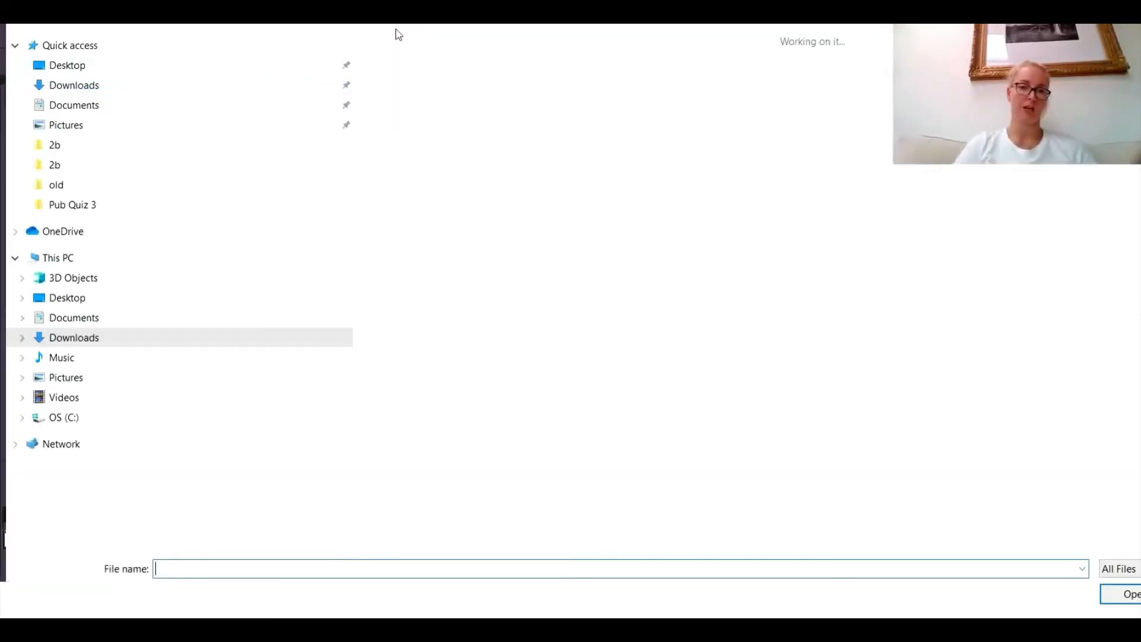
{"action": "left_click", "coordinate": [1131, 594]}
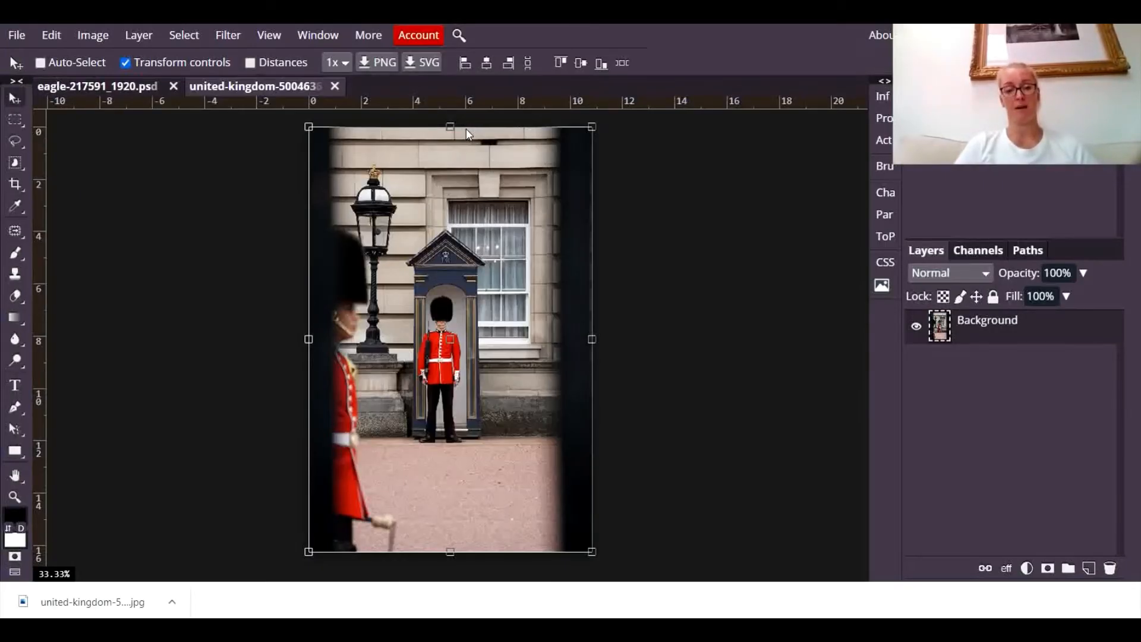
{"action": "mouse_move", "coordinate": [433, 429]}
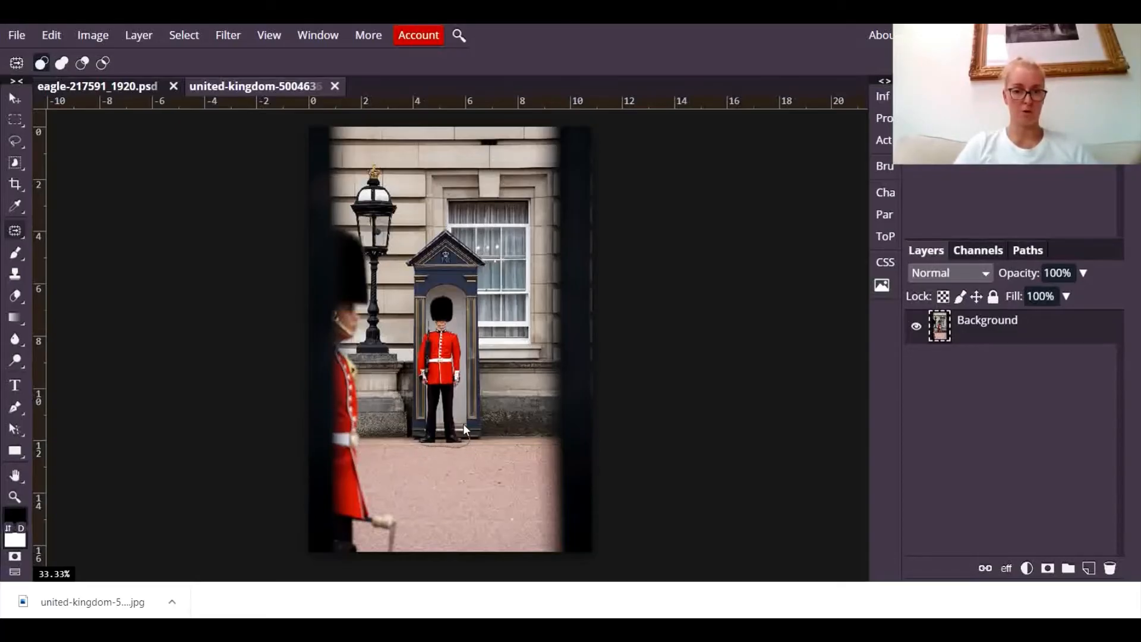
{"action": "mouse_move", "coordinate": [465, 343]}
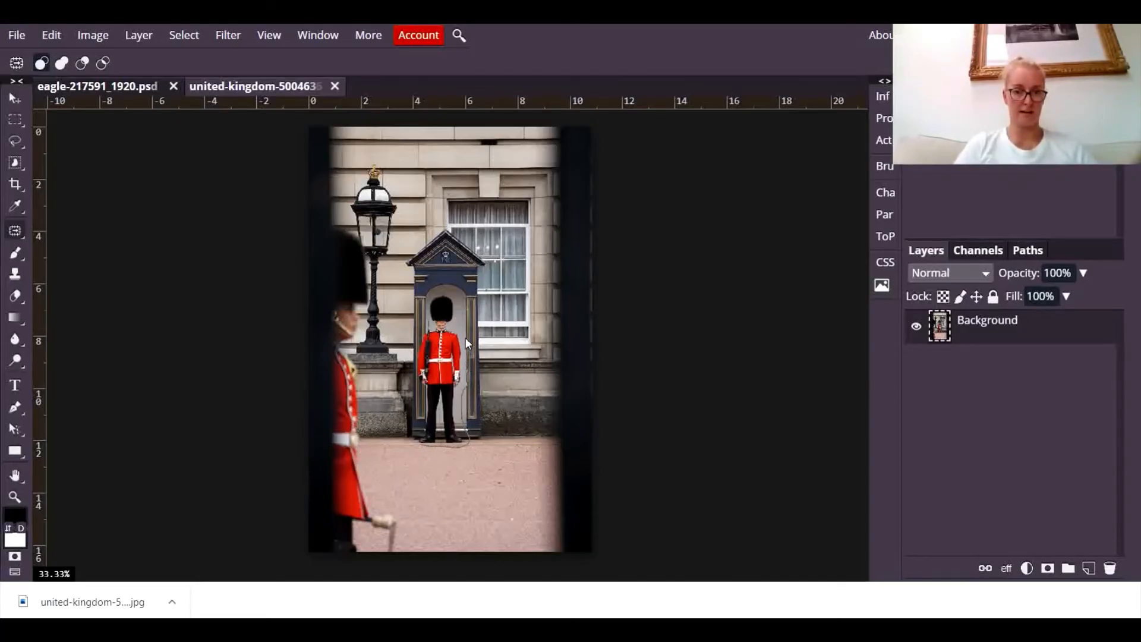
{"action": "mouse_move", "coordinate": [444, 293]}
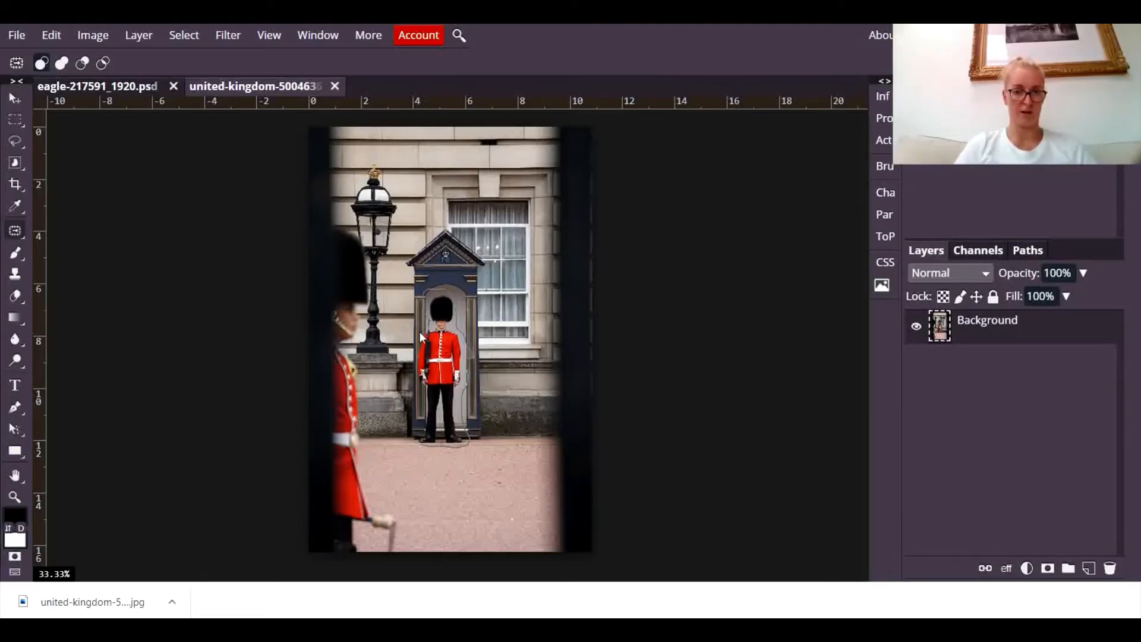
{"action": "mouse_move", "coordinate": [420, 404]}
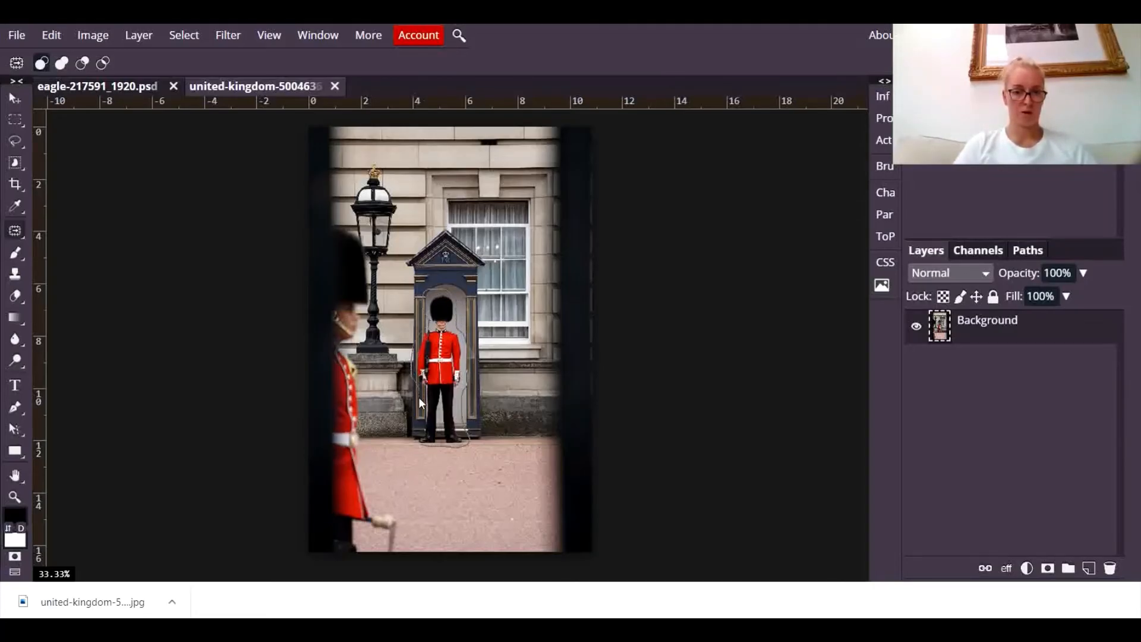
{"action": "mouse_move", "coordinate": [434, 447]}
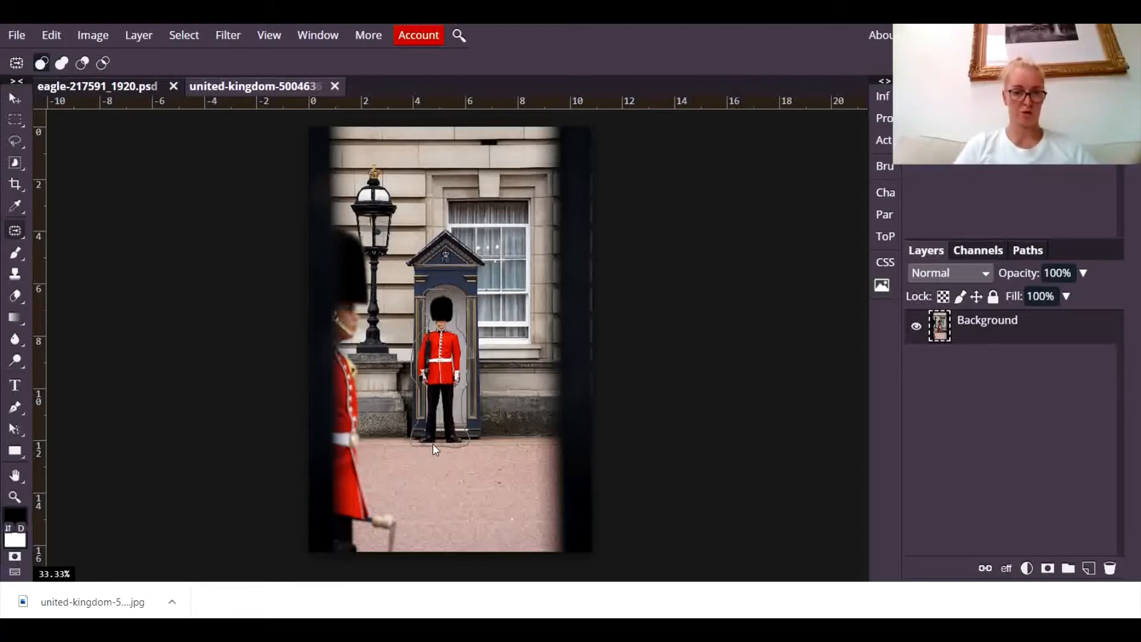
{"action": "mouse_move", "coordinate": [444, 448]}
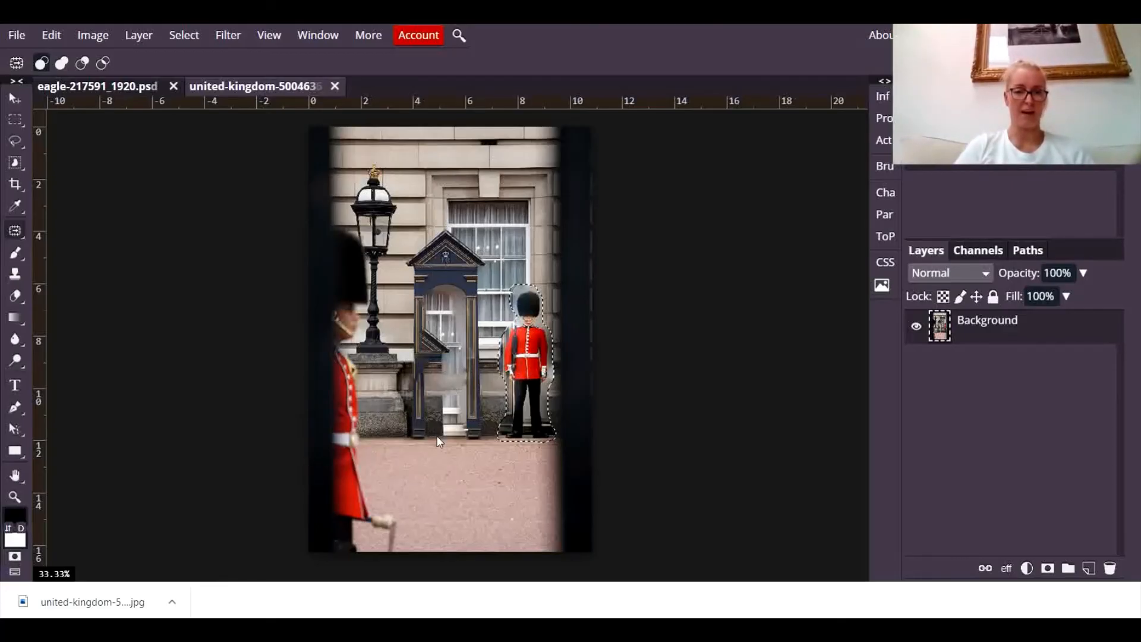
{"action": "mouse_move", "coordinate": [548, 472]}
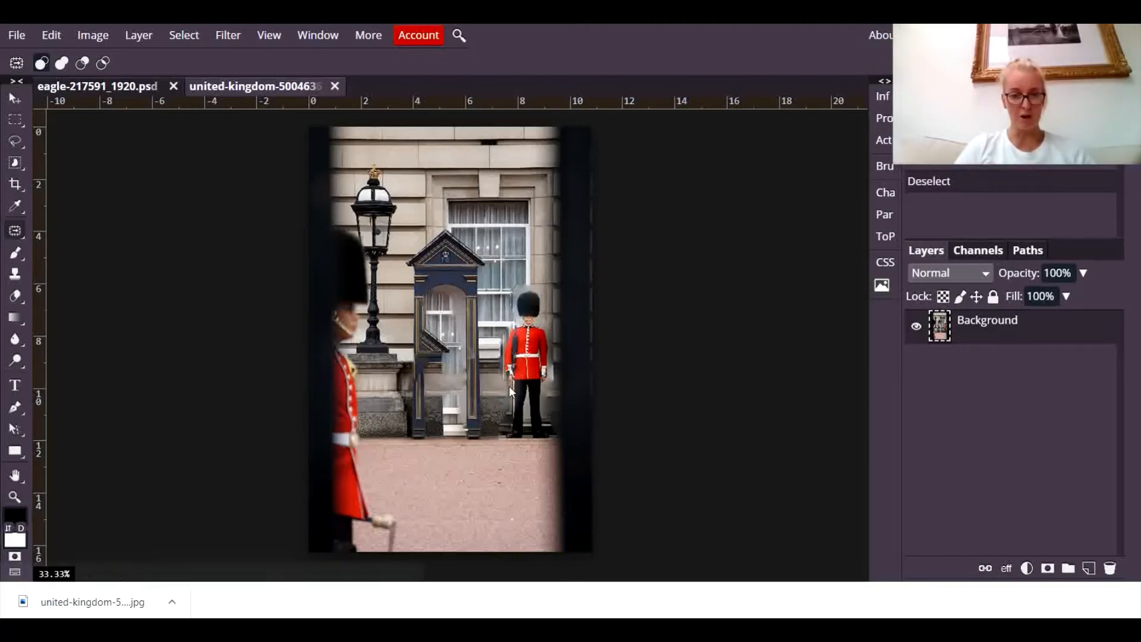
{"action": "mouse_move", "coordinate": [511, 381]}
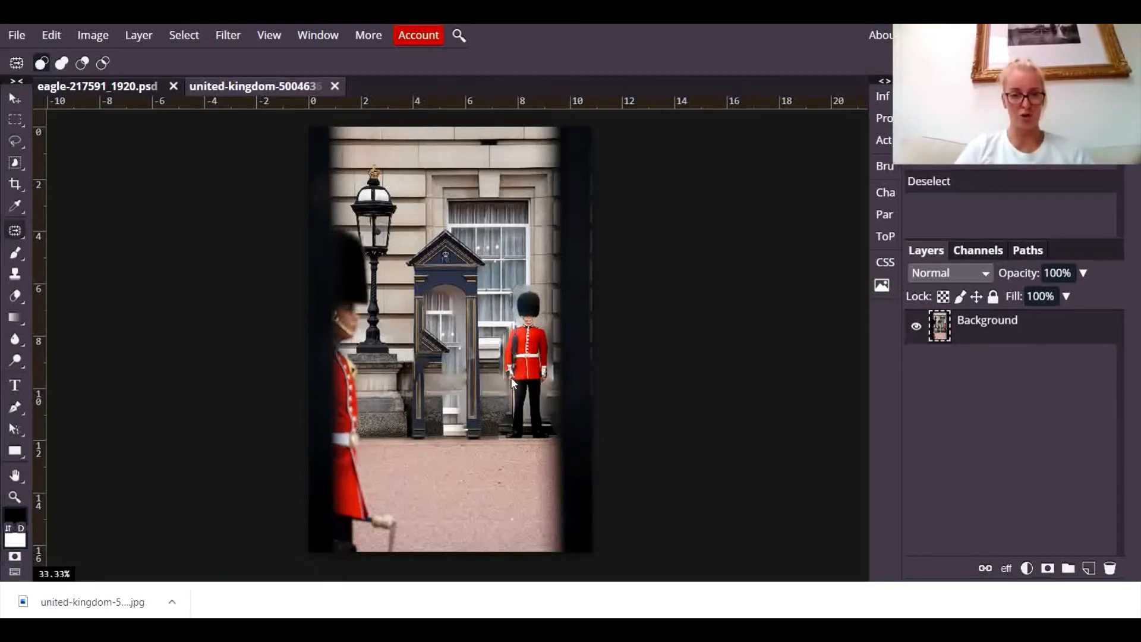
{"action": "mouse_move", "coordinate": [513, 436]}
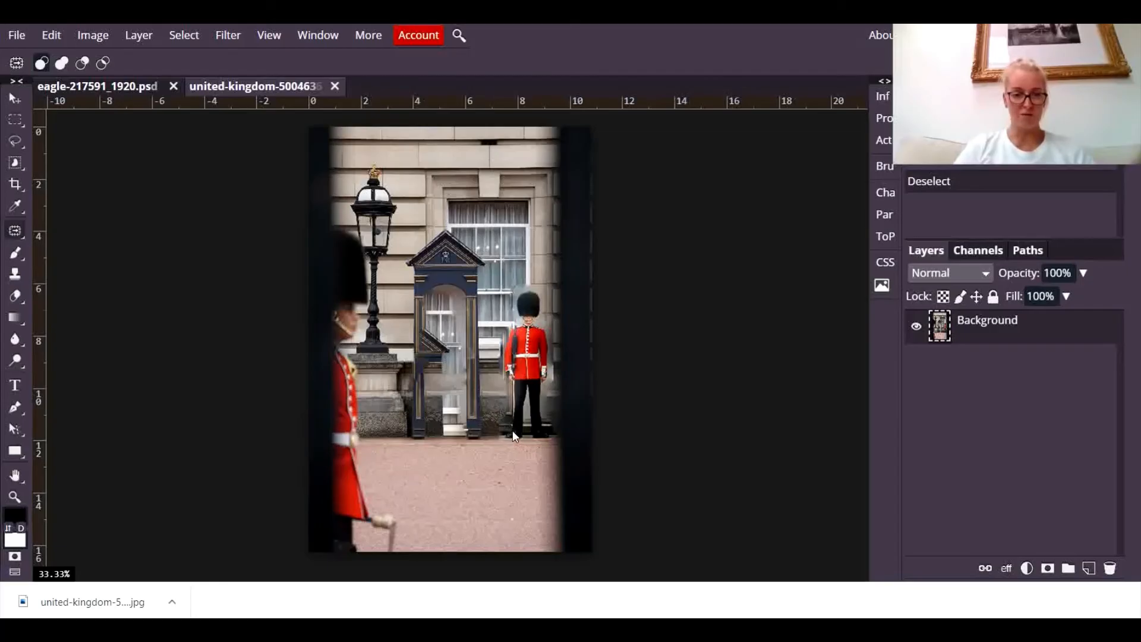
{"action": "mouse_move", "coordinate": [518, 421]}
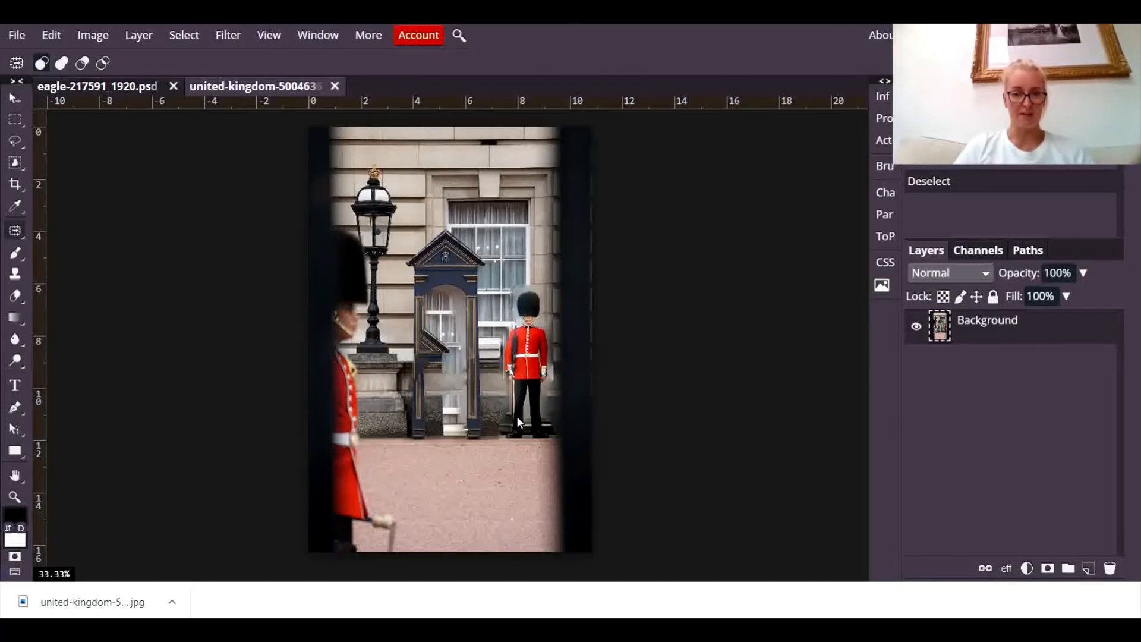
{"action": "mouse_move", "coordinate": [504, 432]}
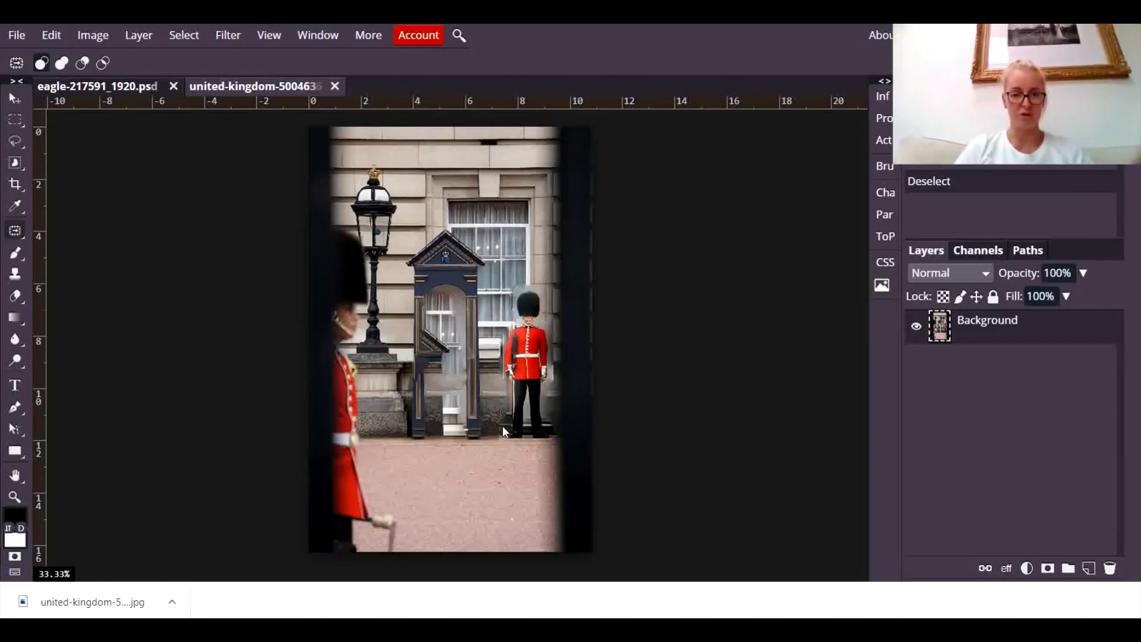
{"action": "mouse_move", "coordinate": [471, 434]}
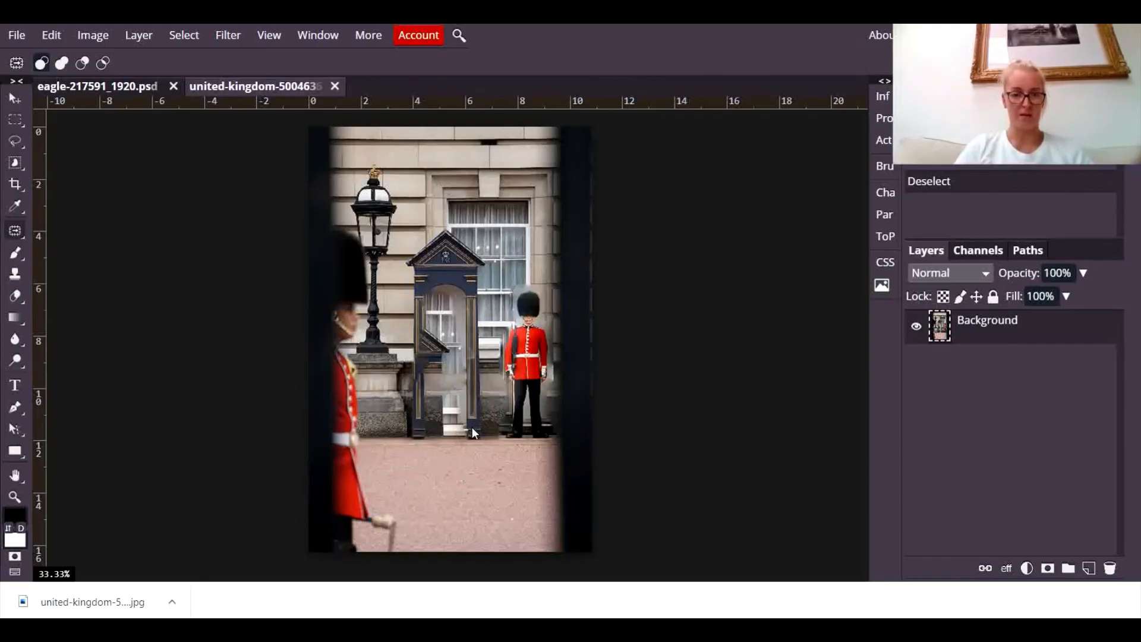
{"action": "mouse_move", "coordinate": [518, 451]}
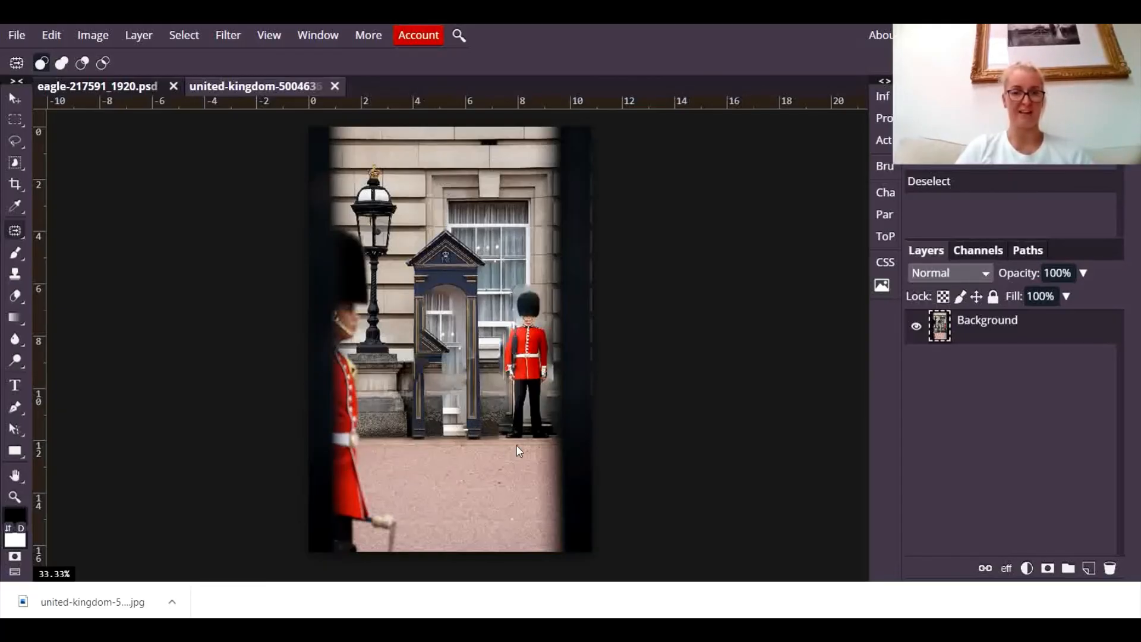
{"action": "mouse_move", "coordinate": [506, 434]}
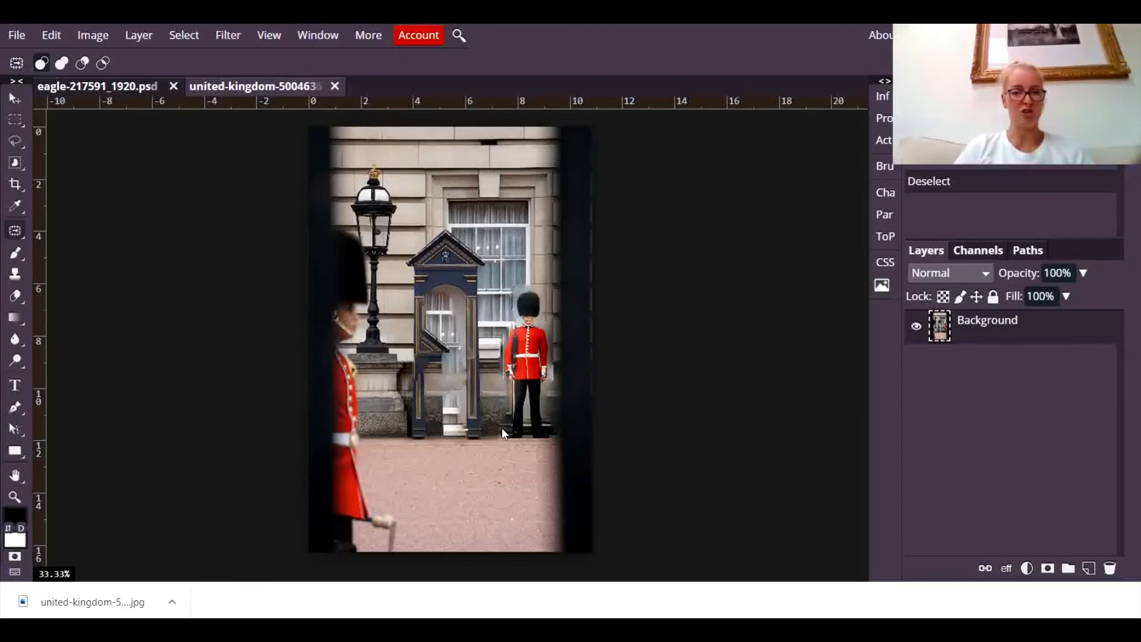
{"action": "mouse_move", "coordinate": [518, 471]}
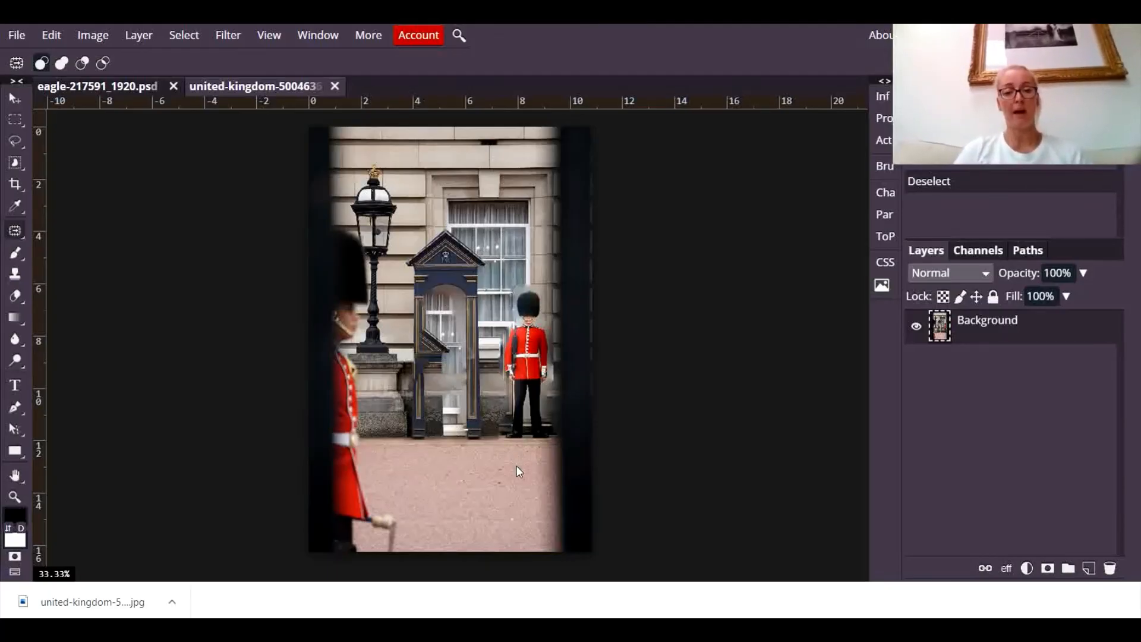
{"action": "mouse_move", "coordinate": [85, 93]}
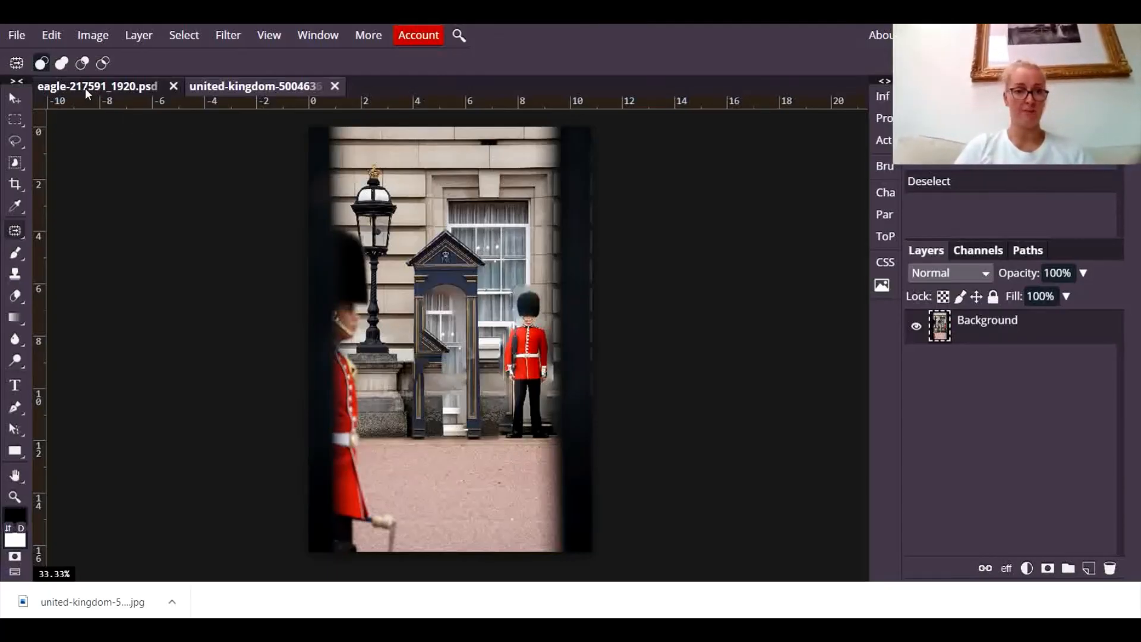
Switch back to the eagle-217591_1920.psd document tab.
{"action": "left_click", "coordinate": [97, 85]}
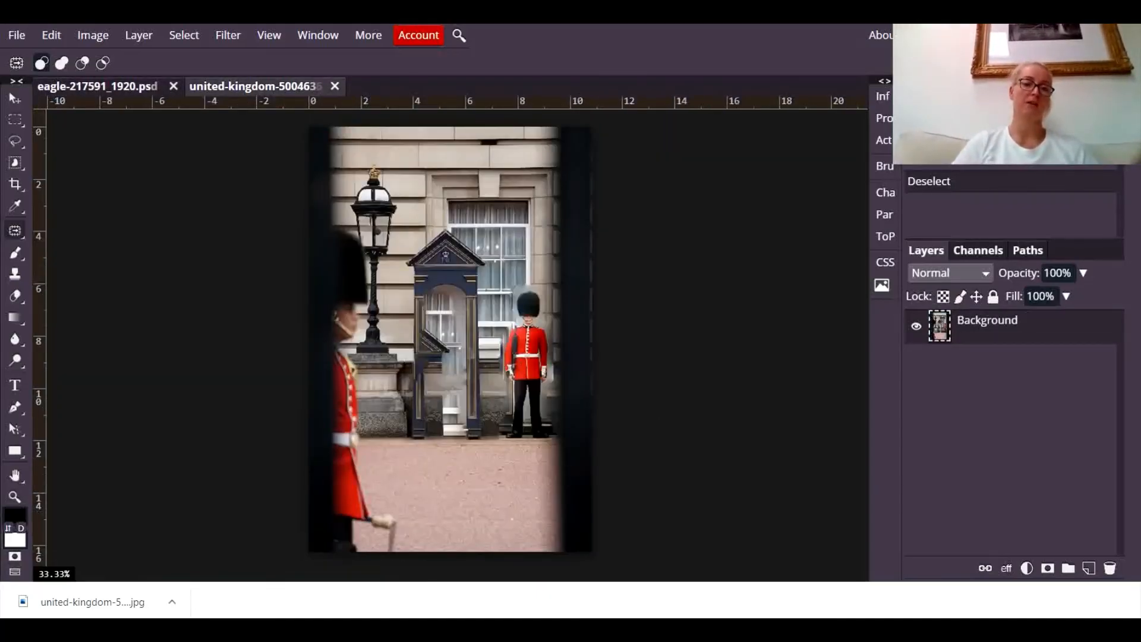
{"action": "left_click", "coordinate": [96, 86]}
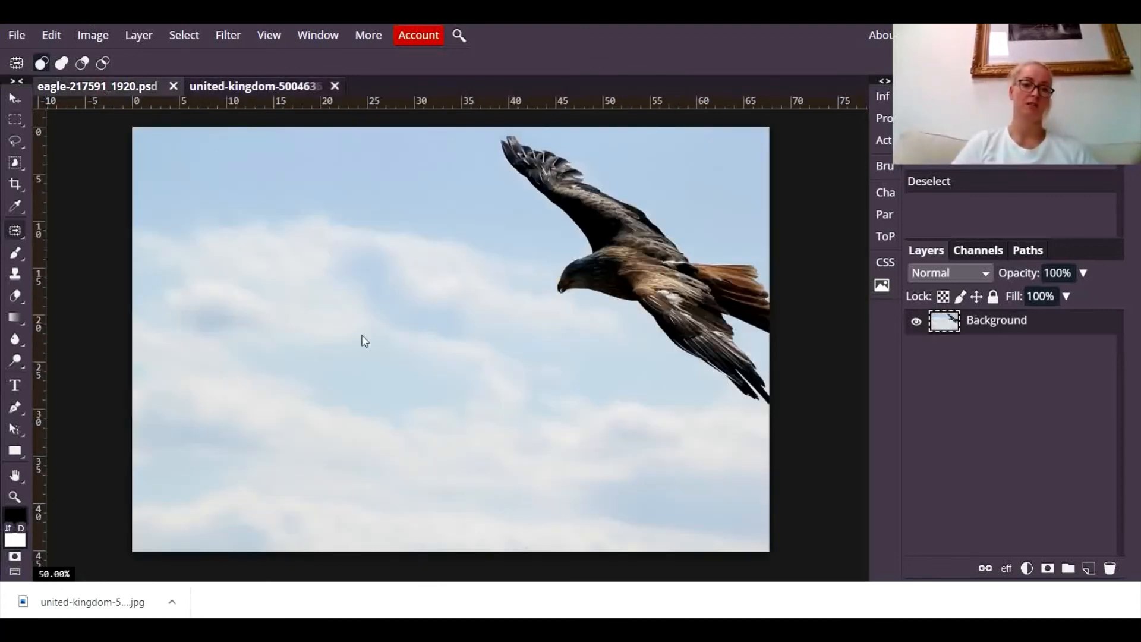
{"action": "mouse_move", "coordinate": [397, 387]}
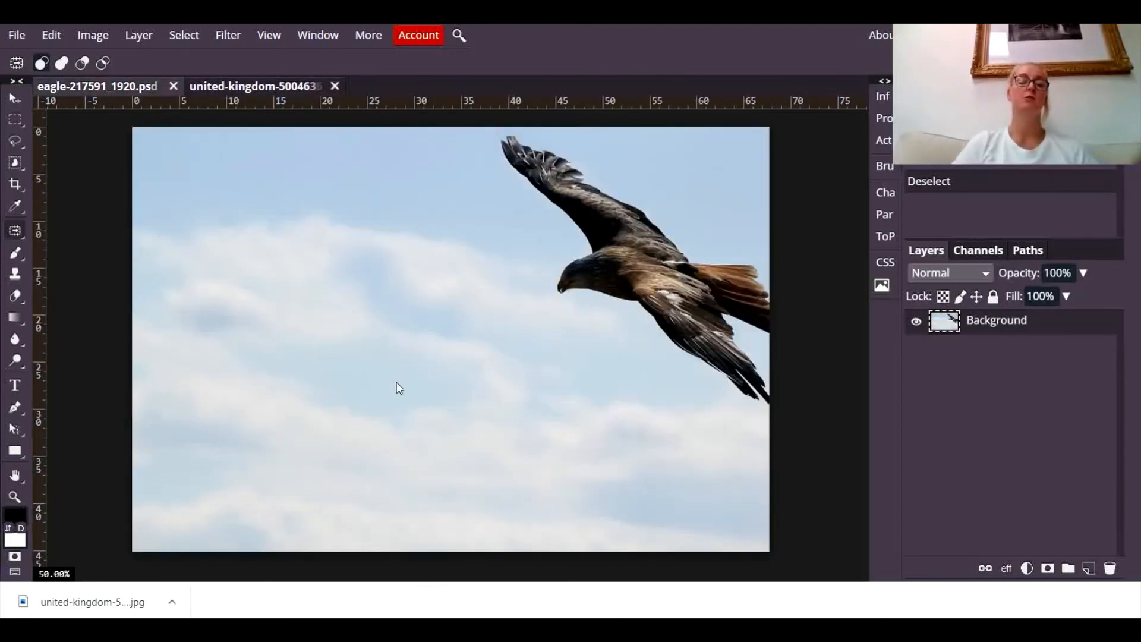
{"action": "mouse_move", "coordinate": [586, 382]}
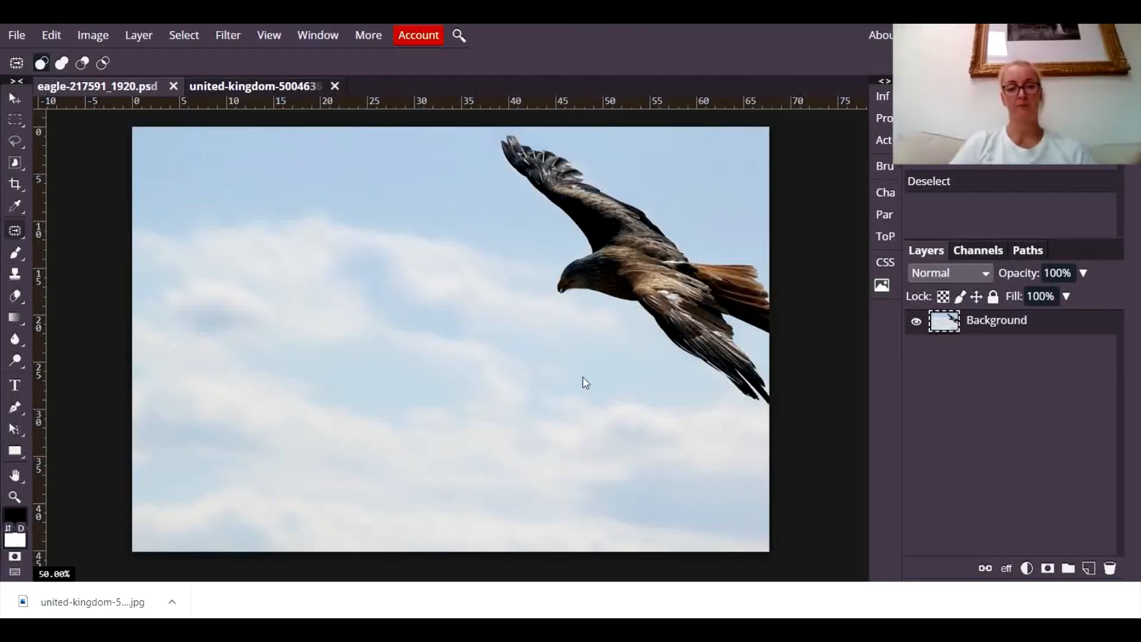